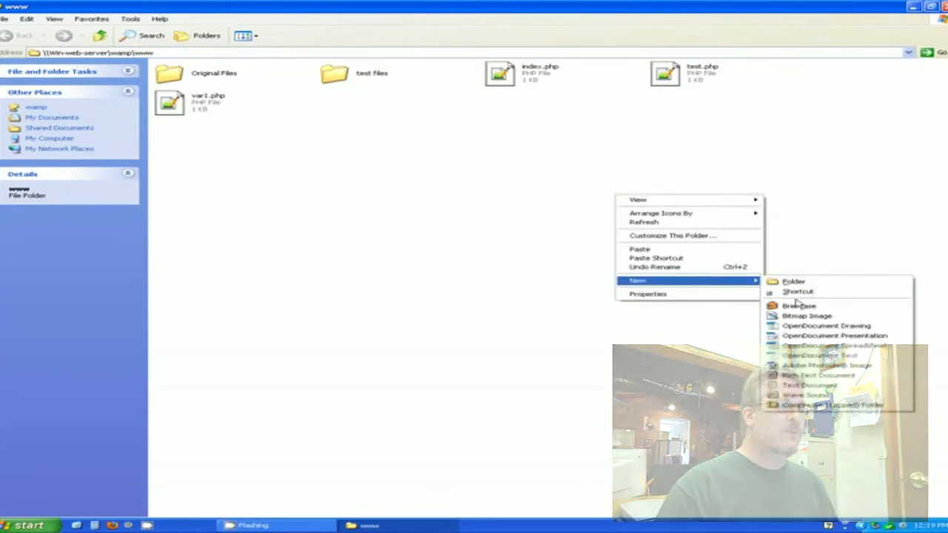
Create var.php in the www folder and open it in Notepad++
{"action": "left_click", "coordinate": [809, 385]}
{"action": "type", "text": "var.php"}
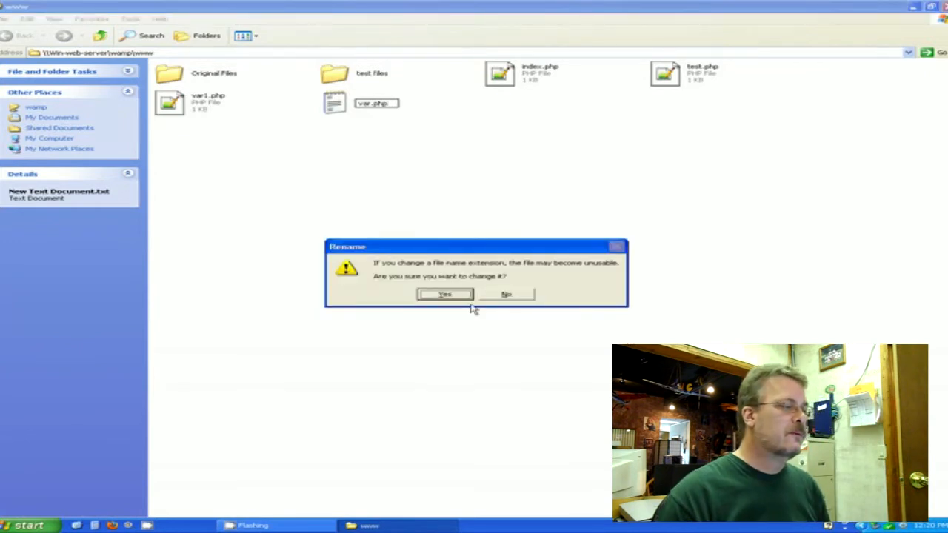
{"action": "left_click", "coordinate": [444, 294]}
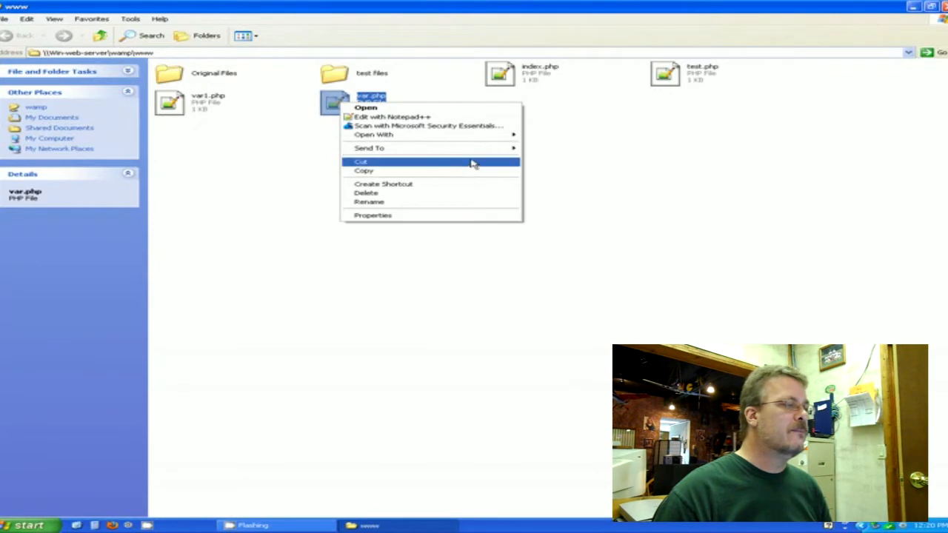
{"action": "left_click", "coordinate": [391, 116]}
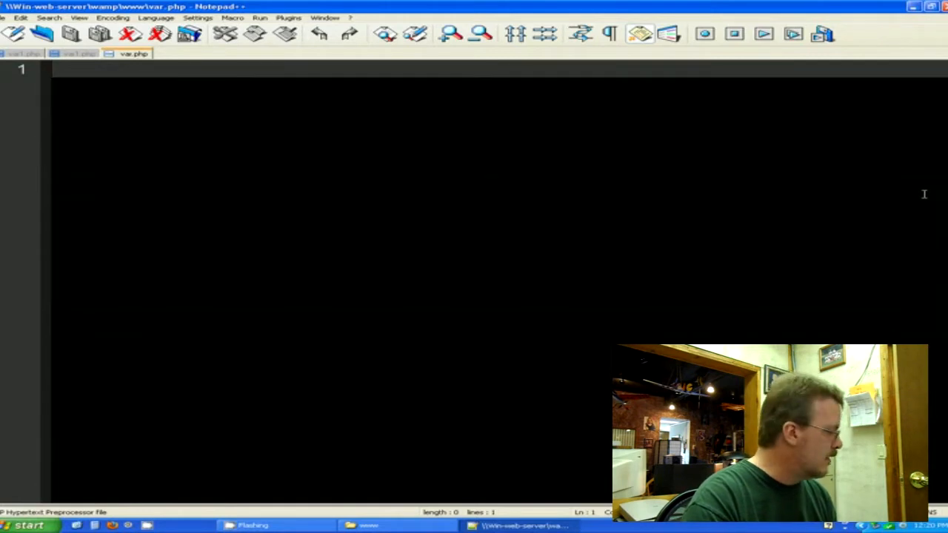
Start var.php with <?php and the comment '// This is a test of php variables'
{"action": "type", "text": "<?"}
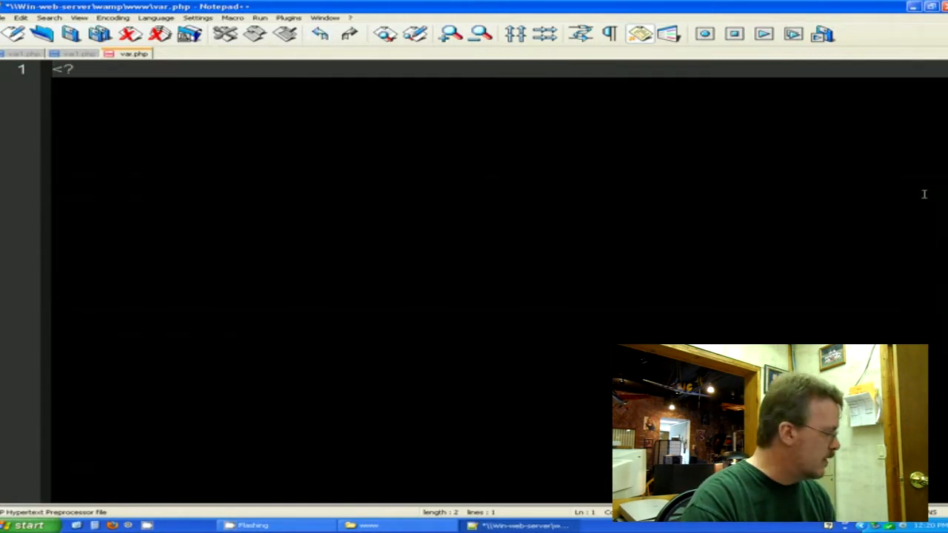
{"action": "type", "text": "php"}
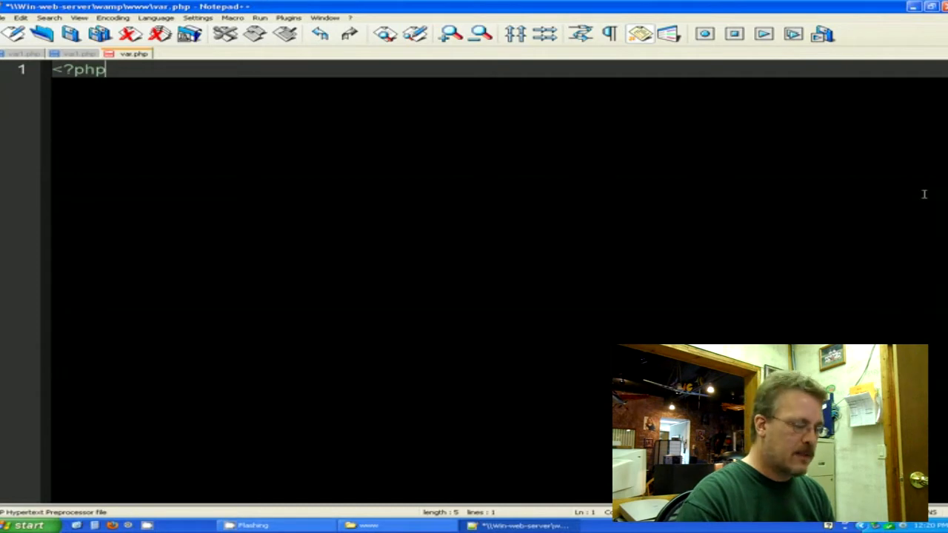
{"action": "key", "text": "Enter"}
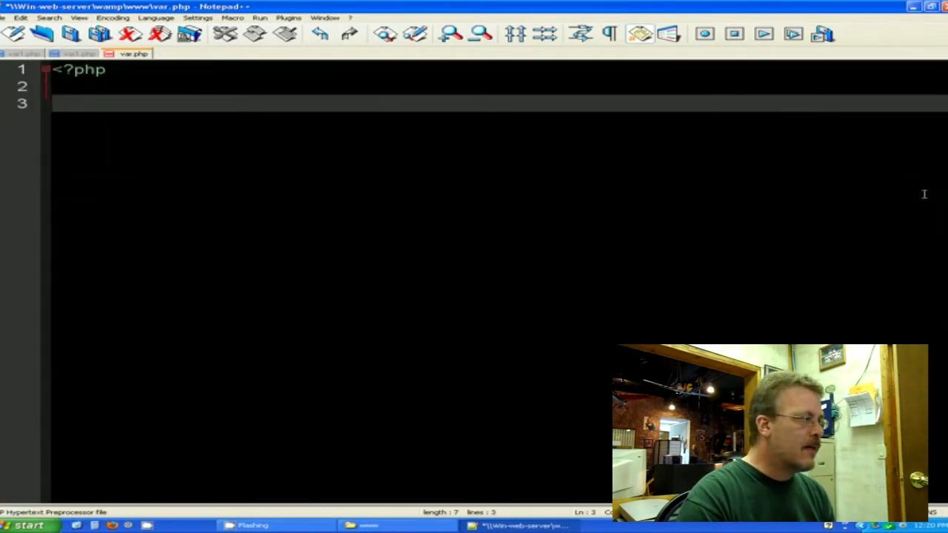
{"action": "type", "text": "// This is a"}
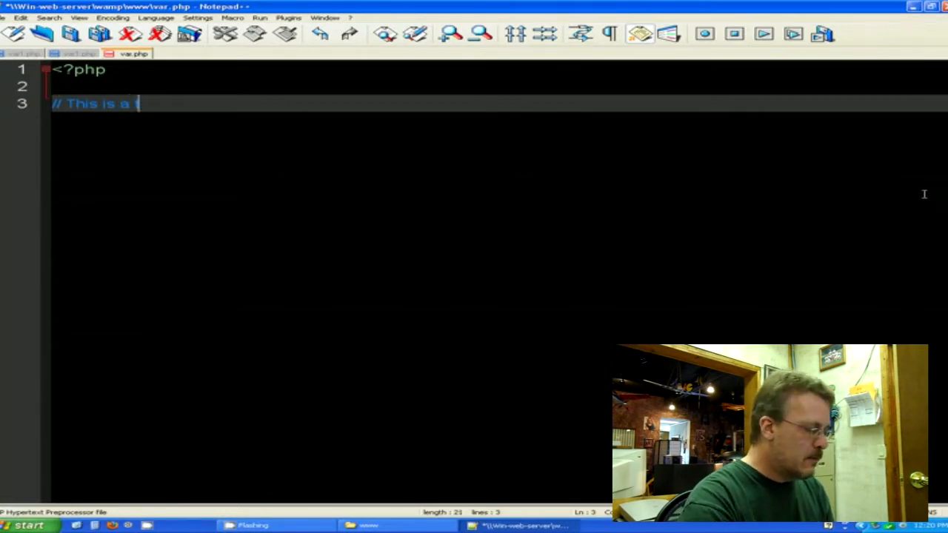
{"action": "type", "text": "test of php va"}
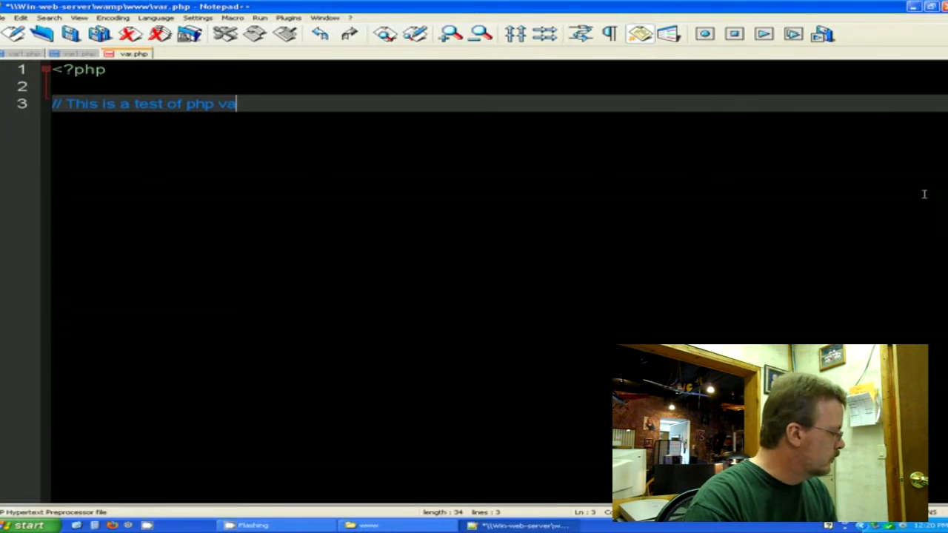
{"action": "type", "text": "riables"}
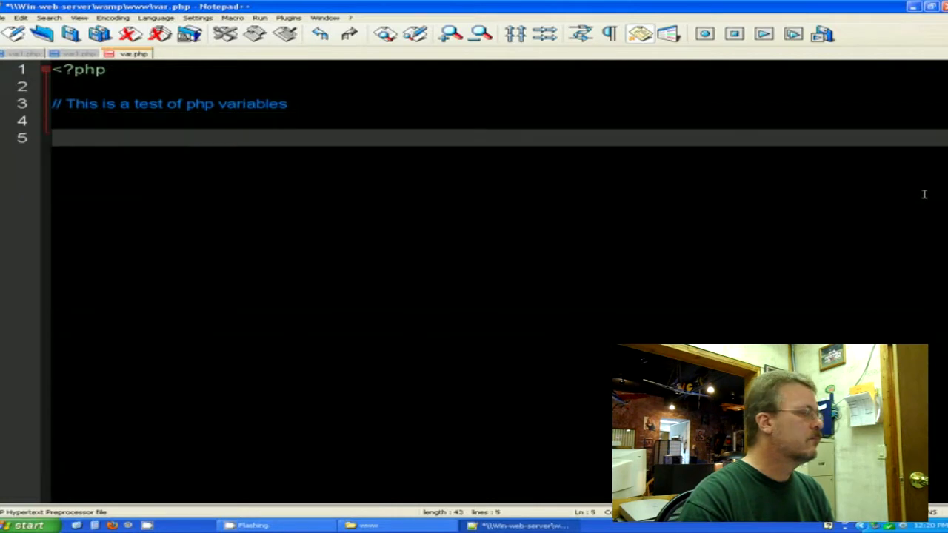
Add the assignment $word="Steve"; on a new line below the comment
{"action": "key", "text": "enter"}
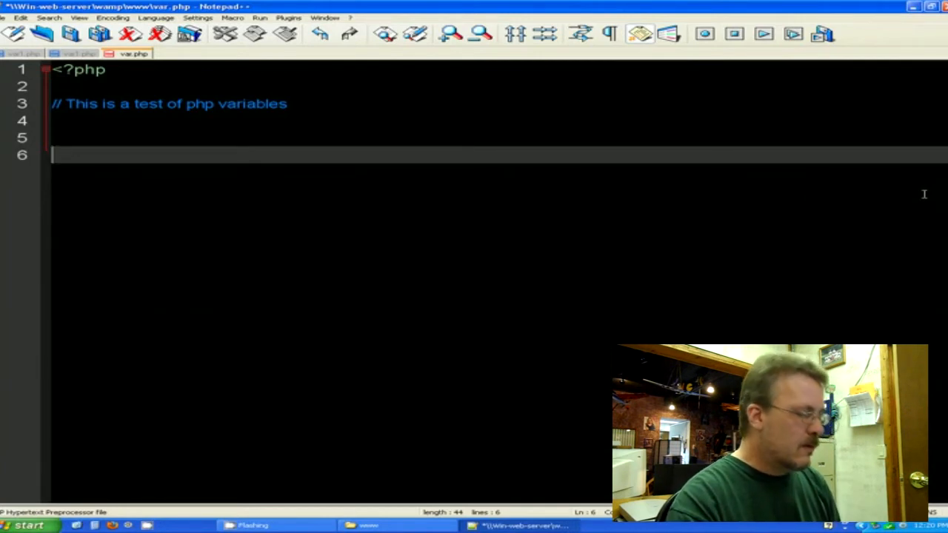
{"action": "type", "text": "$"}
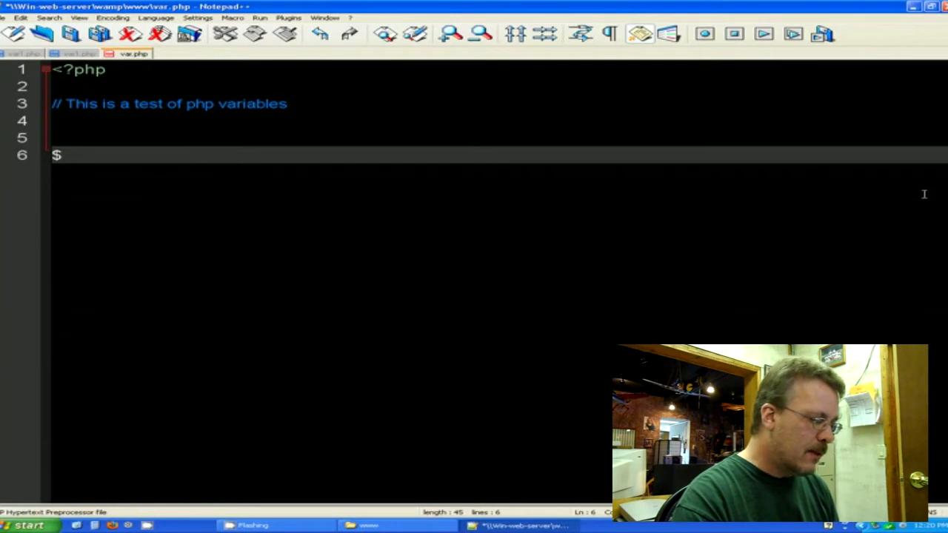
{"action": "type", "text": "wor"}
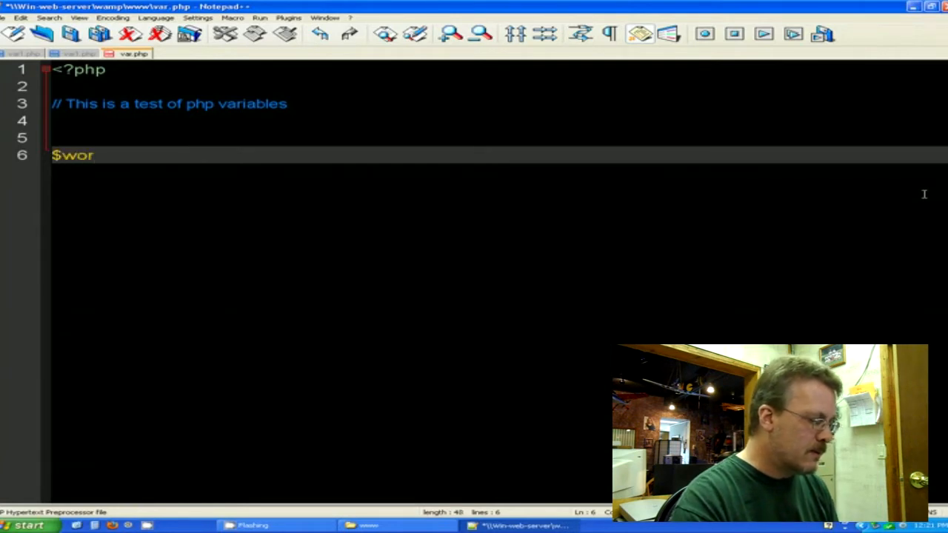
{"action": "type", "text": "d"}
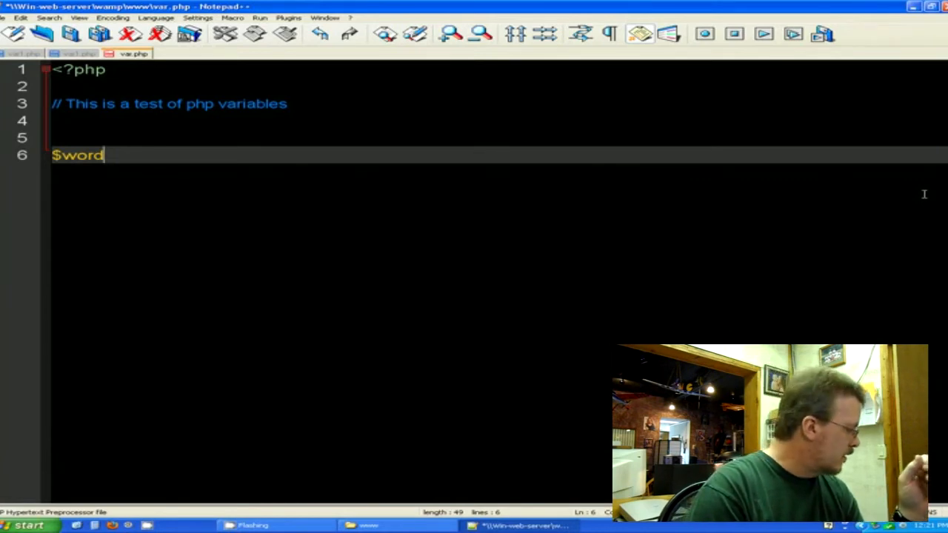
{"action": "type", "text": "="}
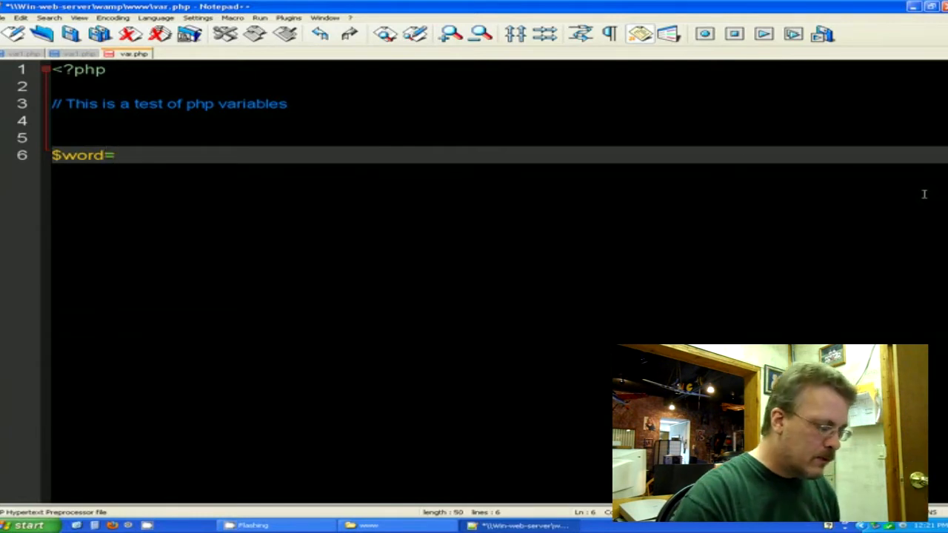
{"action": "type", "text": "\""}
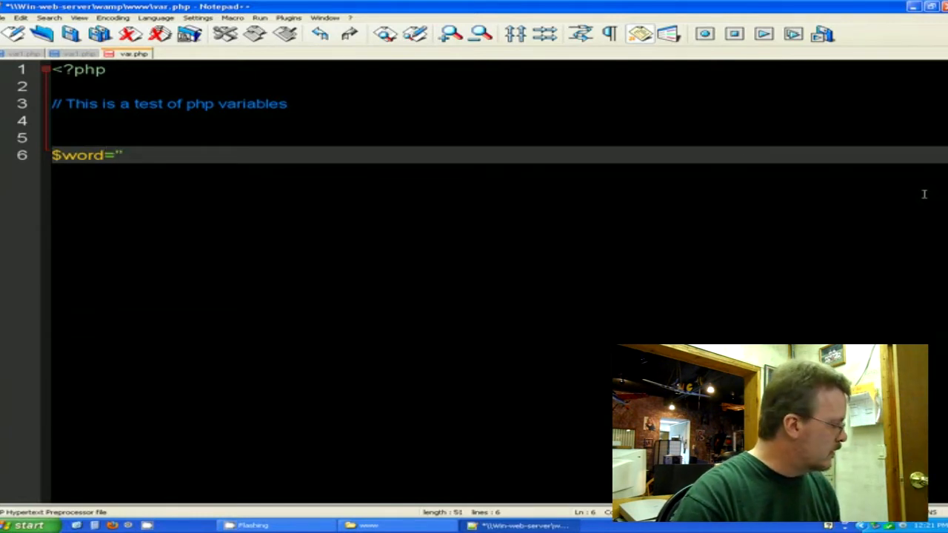
{"action": "type", "text": "Ste"}
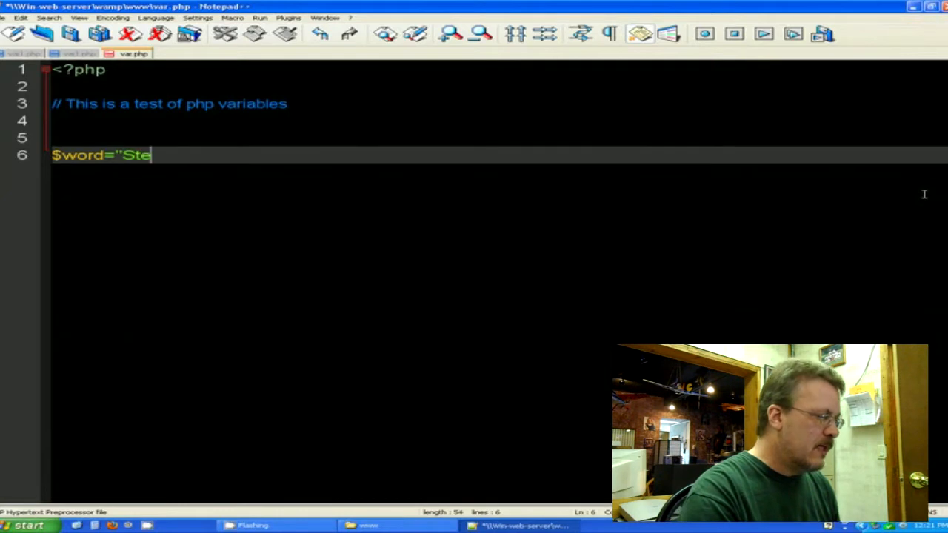
{"action": "type", "text": "ve\""}
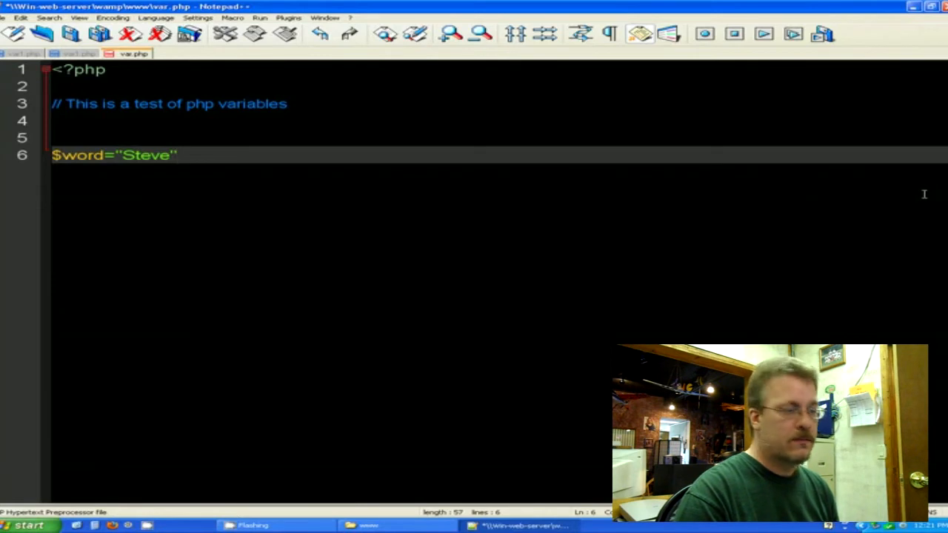
{"action": "type", "text": ";"}
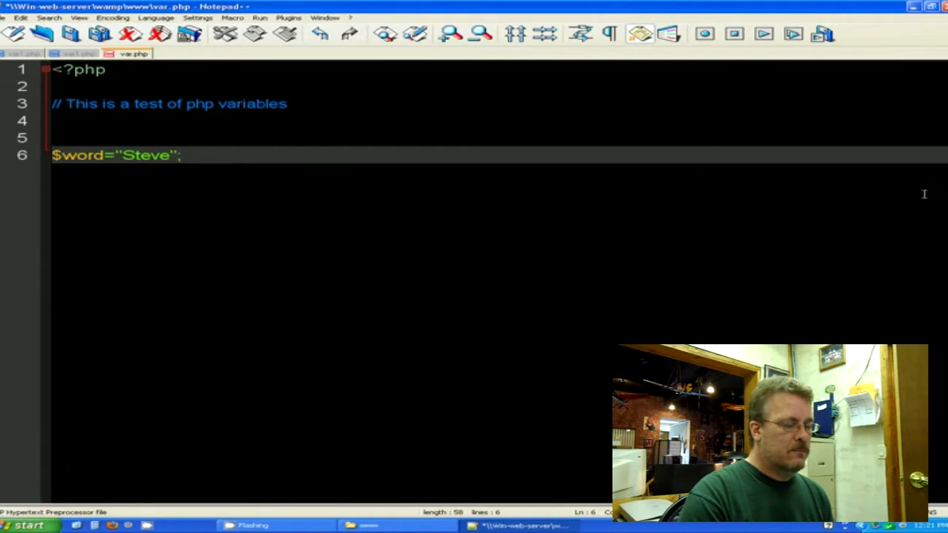
{"action": "key", "text": "enter"}
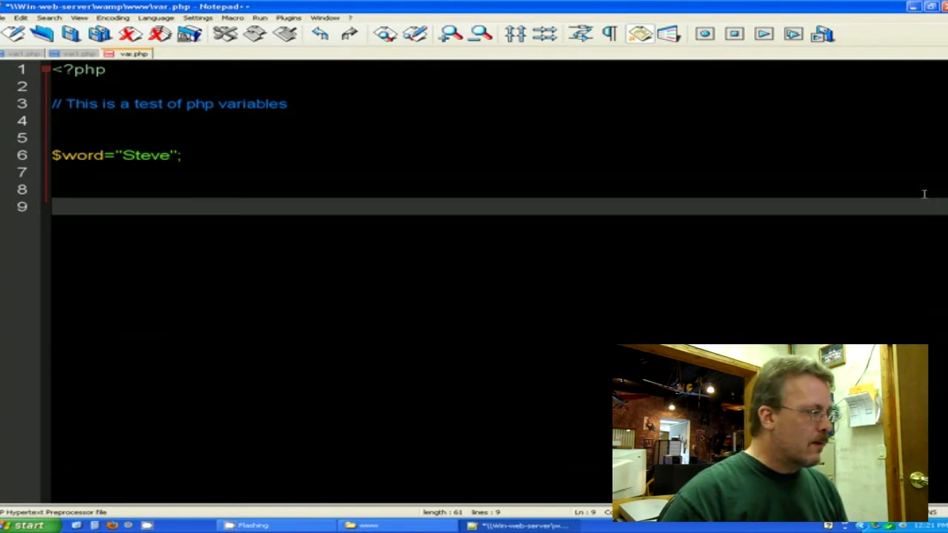
Add print $word; and close the PHP block with ?>
{"action": "type", "text": "print $"}
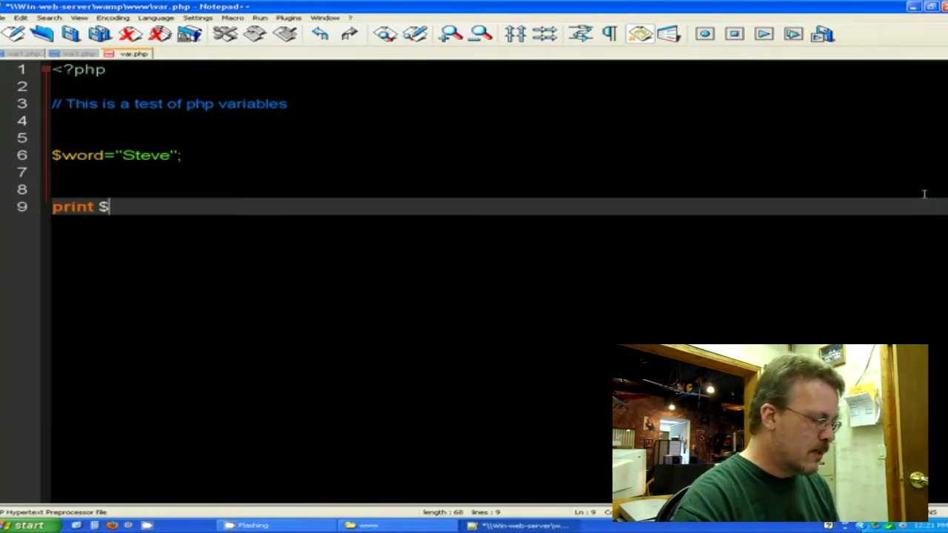
{"action": "type", "text": "word"}
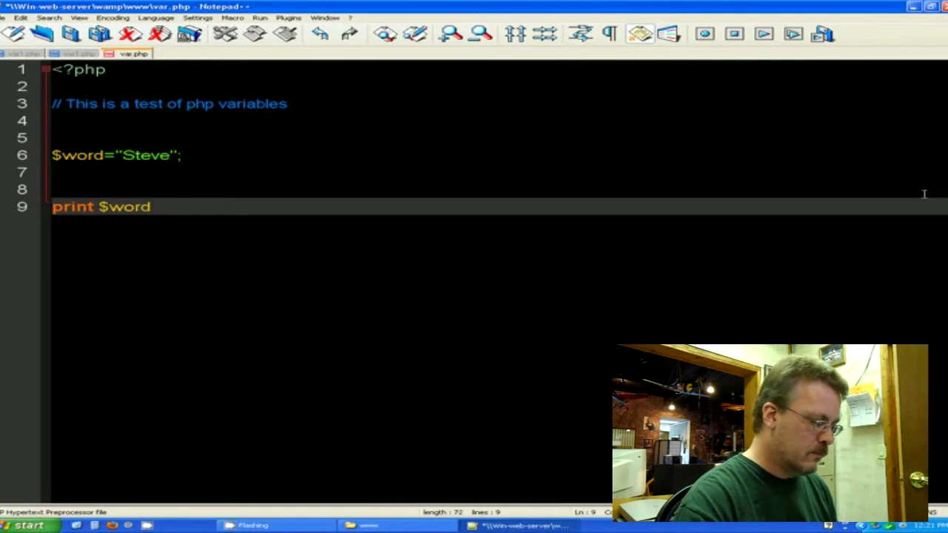
{"action": "type", "text": ";"}
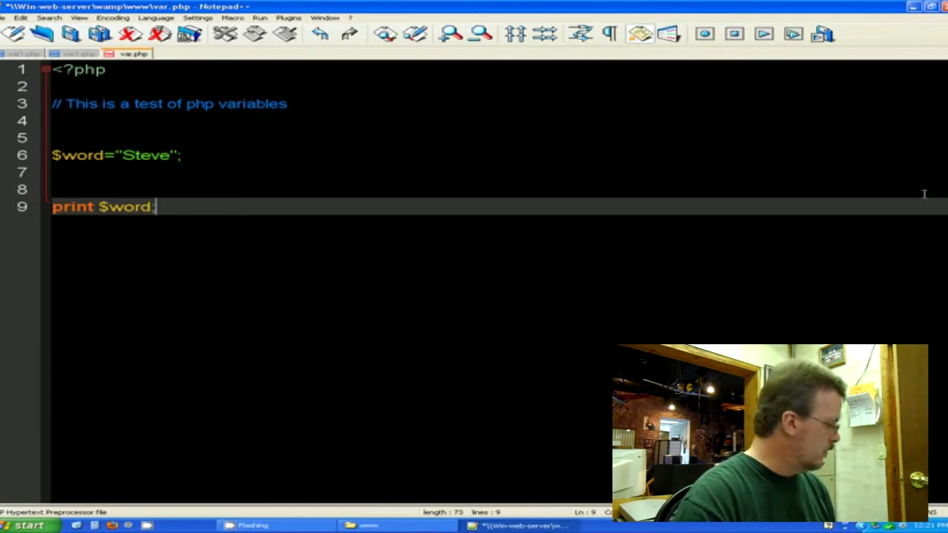
{"action": "key", "text": "Enter"}
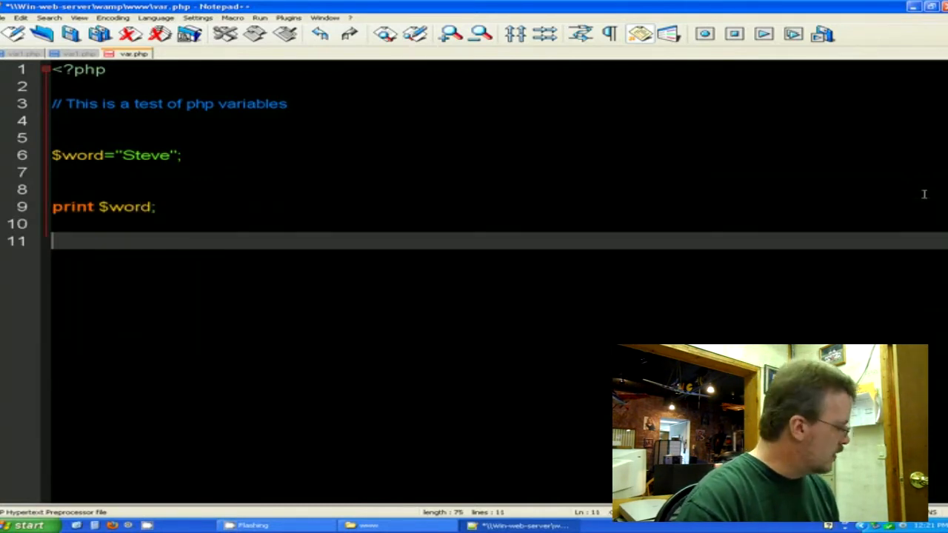
{"action": "type", "text": "?"}
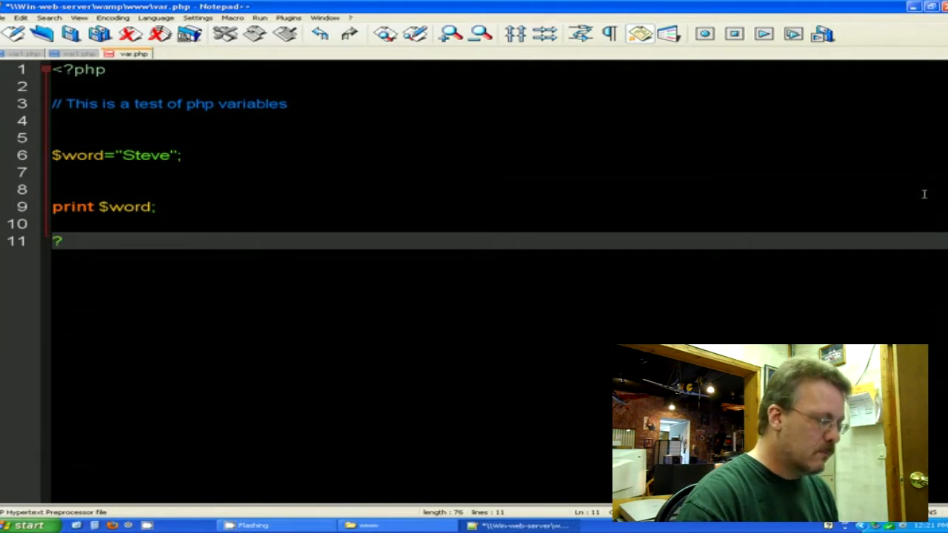
{"action": "type", "text": ">"}
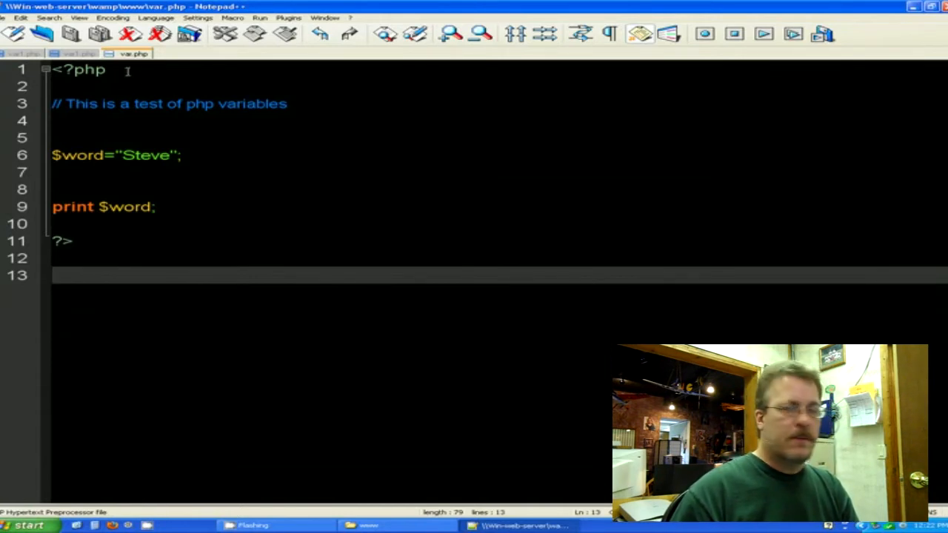
{"action": "left_click", "coordinate": [55, 104]}
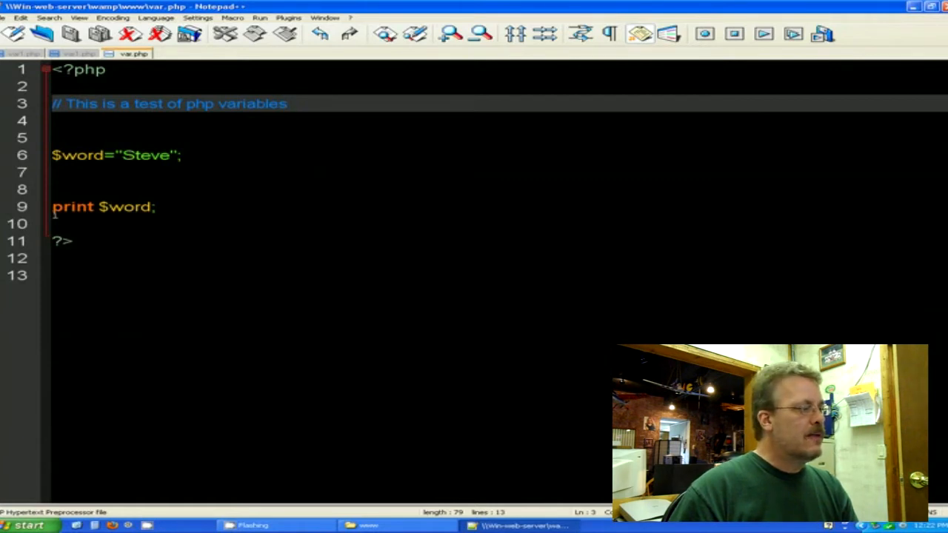
{"action": "left_click", "coordinate": [286, 104]}
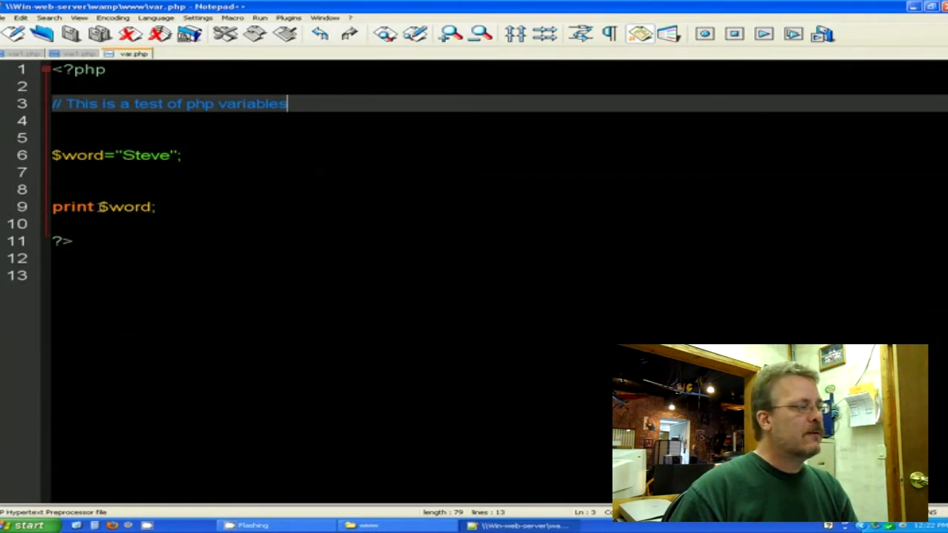
{"action": "left_click", "coordinate": [104, 207]}
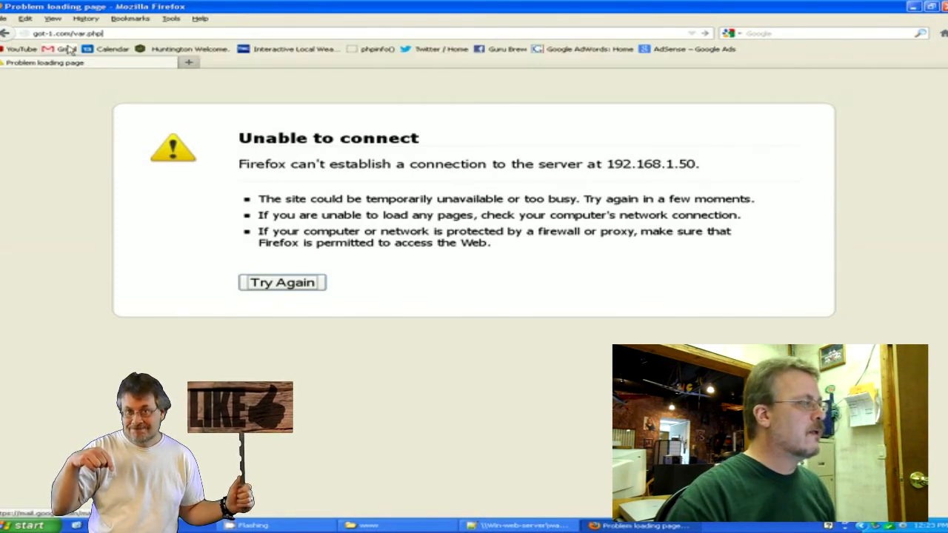
Reload var.php in Firefox to display Steve, then return to Notepad++
{"action": "left_click", "coordinate": [282, 282]}
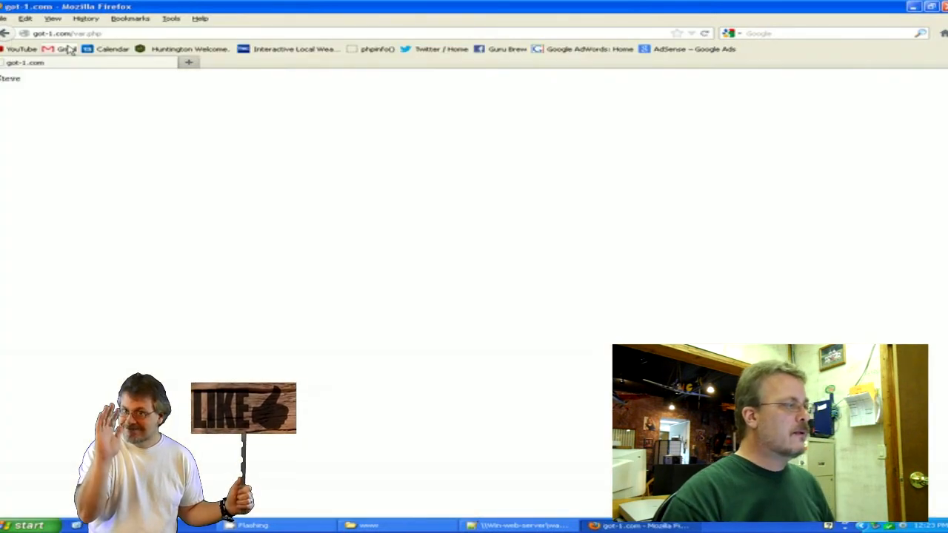
{"action": "mouse_move", "coordinate": [37, 183]}
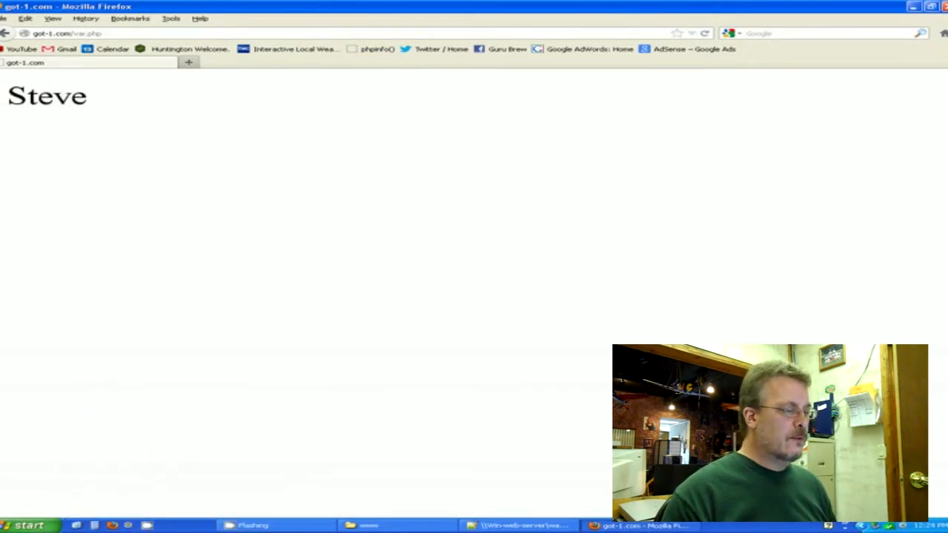
{"action": "left_click", "coordinate": [518, 524]}
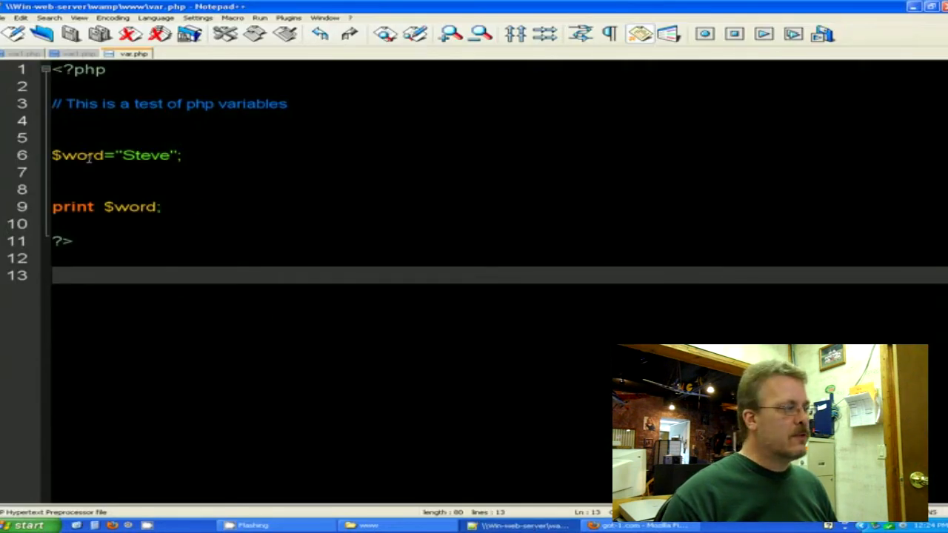
Change $word to "Test", check the page shows Test, and return to the editor
{"action": "double_click", "coordinate": [145, 155]}
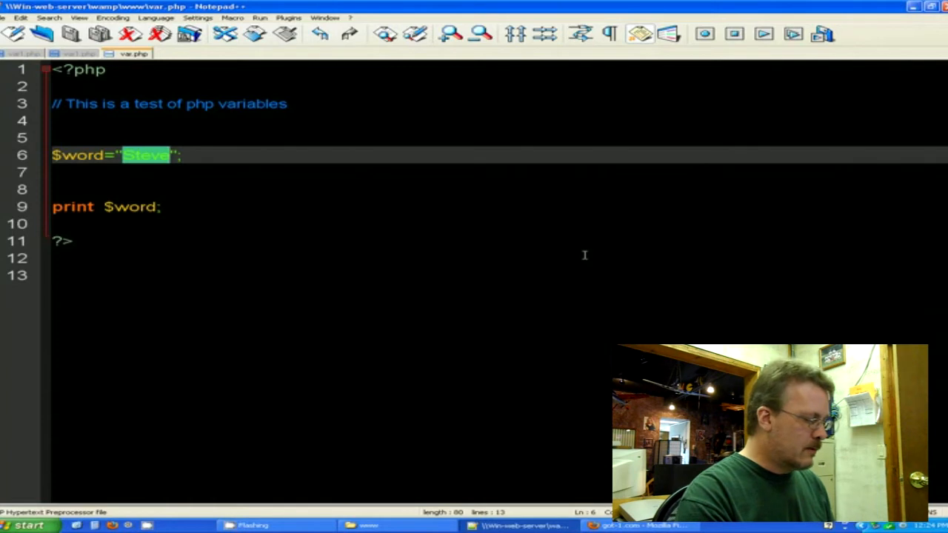
{"action": "type", "text": "Test"}
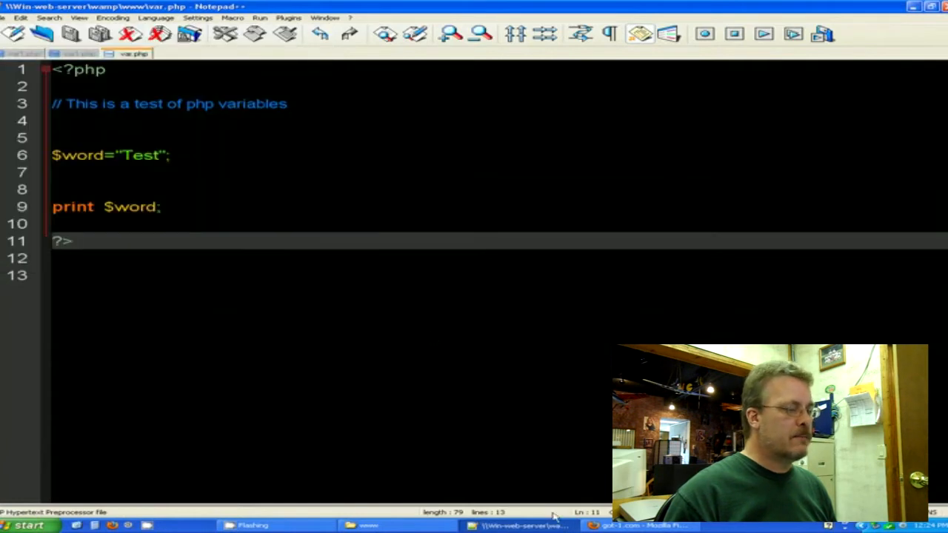
{"action": "right_click", "coordinate": [388, 296]}
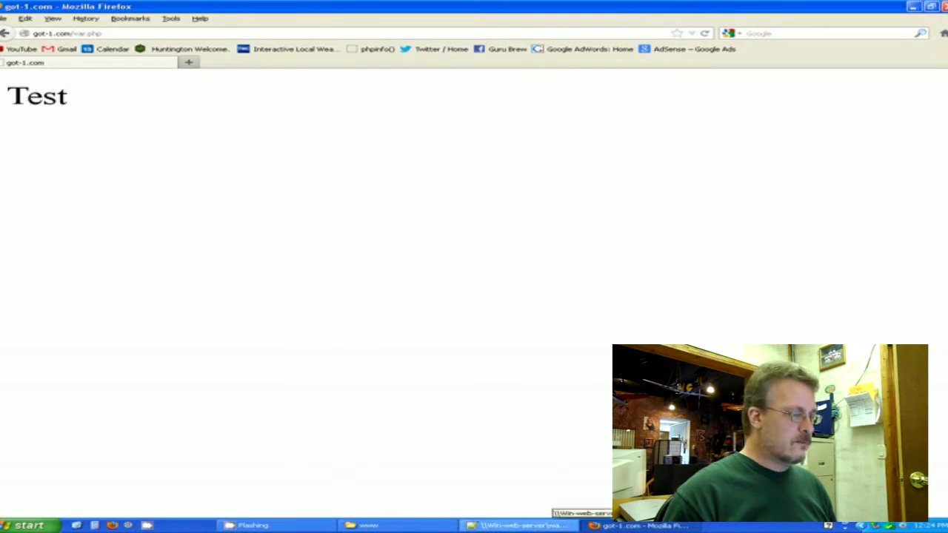
{"action": "left_click", "coordinate": [518, 525]}
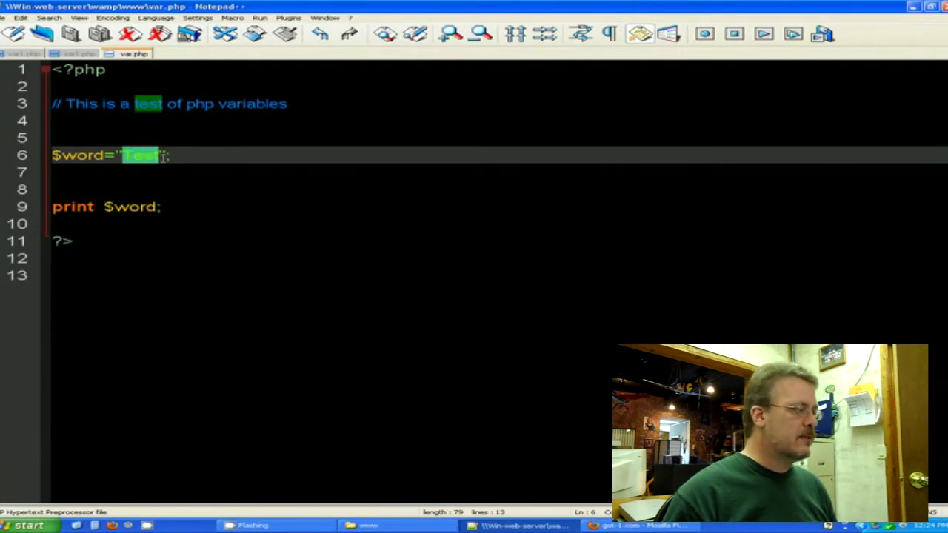
Set $word to "This is a test", view it in Firefox, and return to the editor
{"action": "type", "text": "This is"}
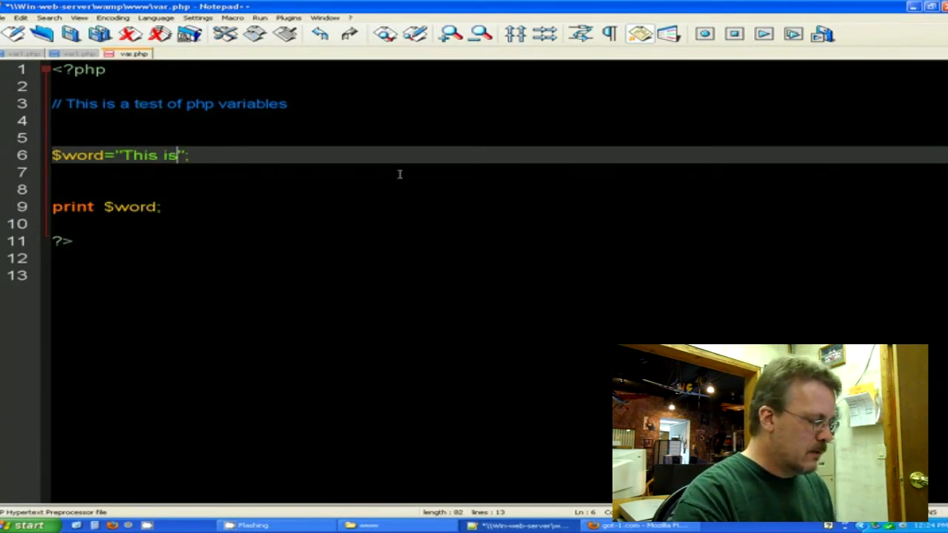
{"action": "type", "text": "a test"}
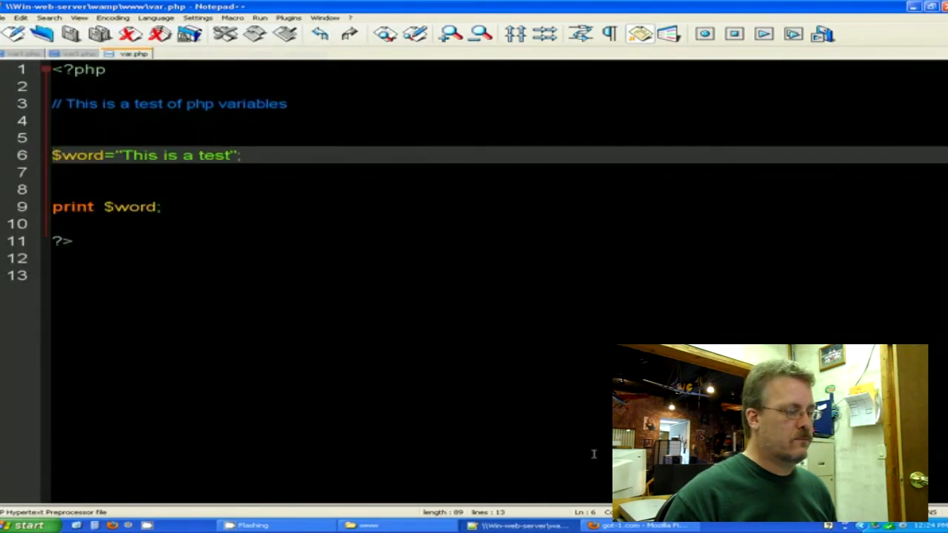
{"action": "right_click", "coordinate": [451, 304]}
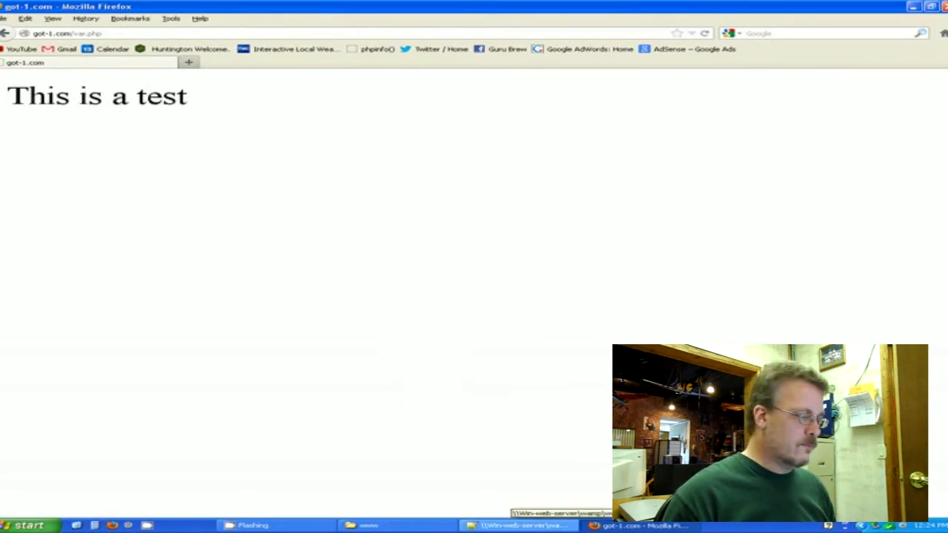
{"action": "left_click", "coordinate": [518, 525]}
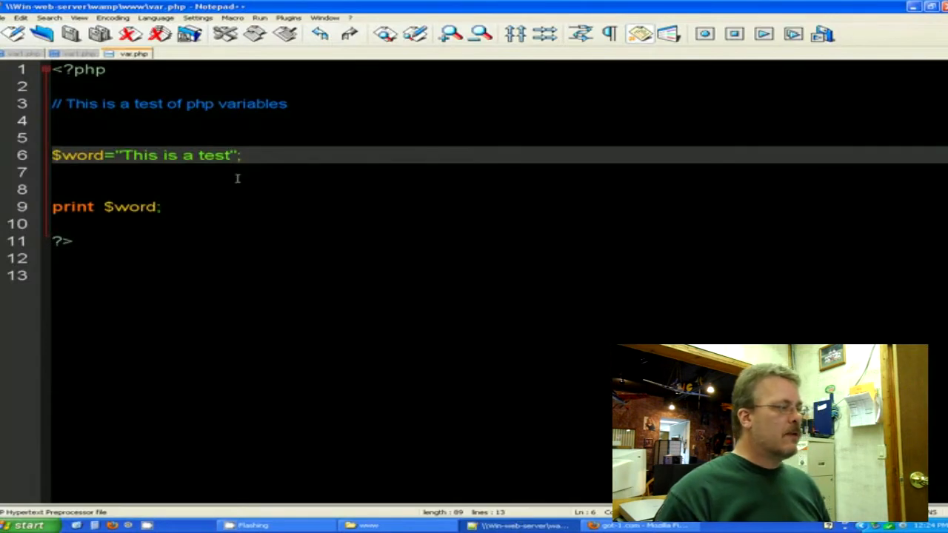
{"action": "mouse_move", "coordinate": [250, 155]}
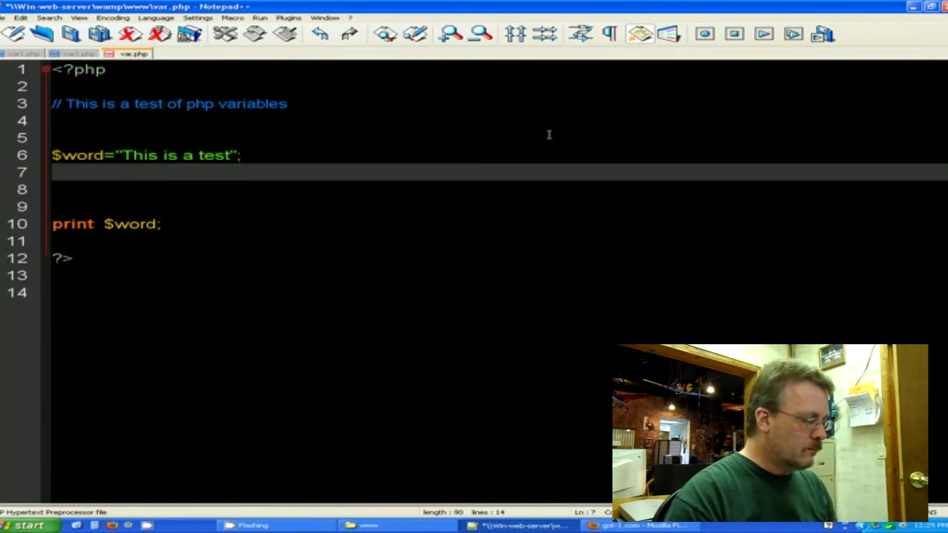
Add $word2="This is a test for our second part"; below the first variable
{"action": "type", "text": "$"}
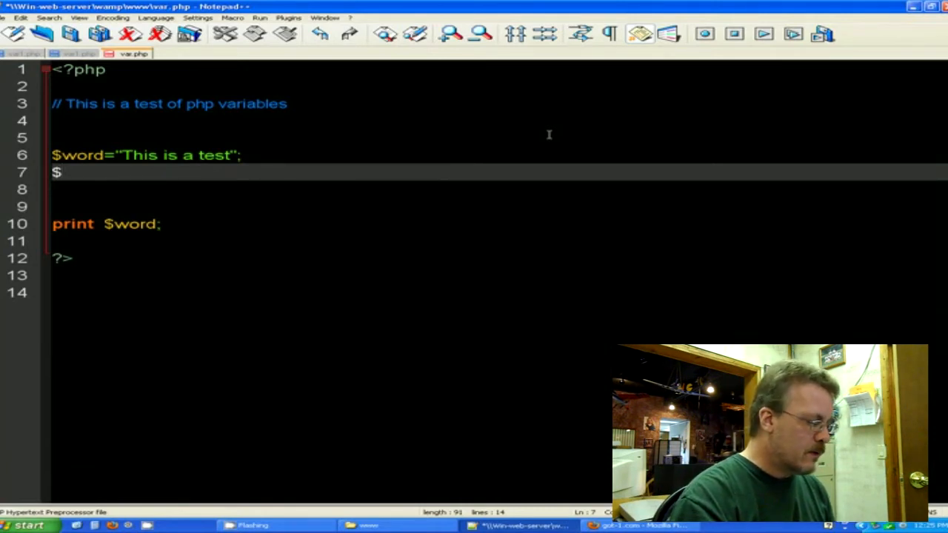
{"action": "type", "text": "word"}
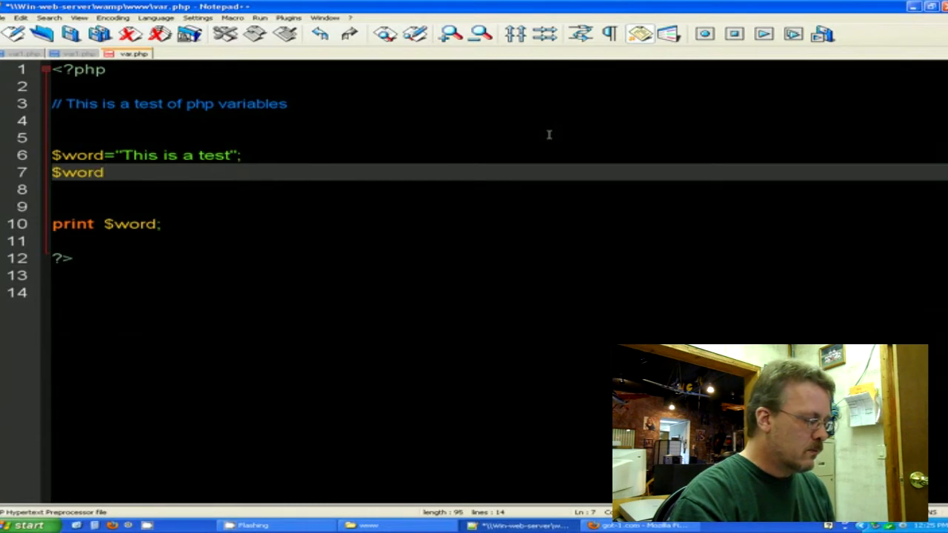
{"action": "type", "text": "2"}
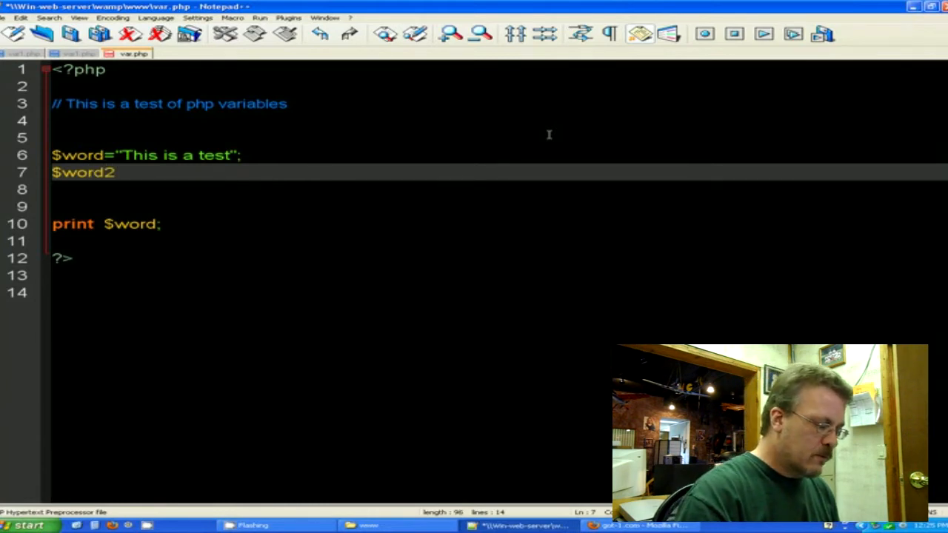
{"action": "type", "text": "="}
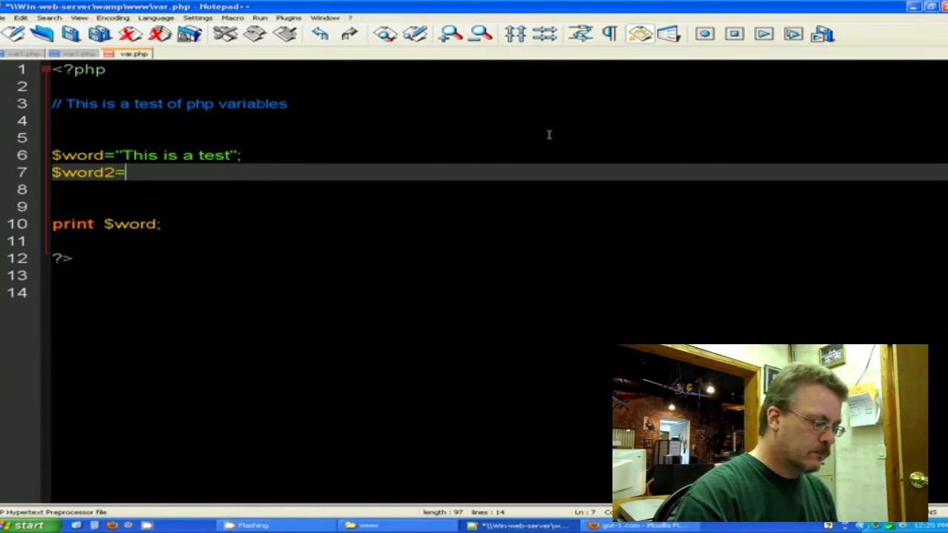
{"action": "type", "text": "\"Th"}
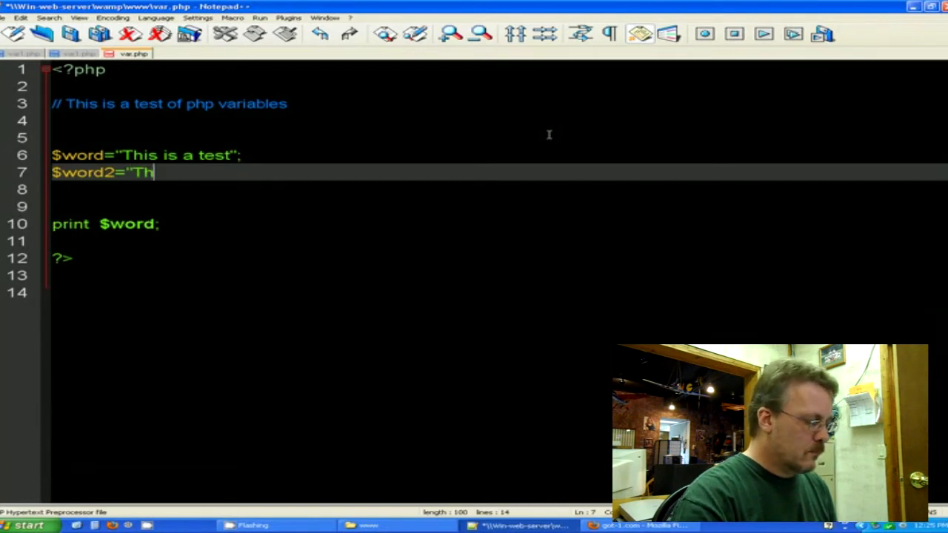
{"action": "type", "text": "is is a test for our"}
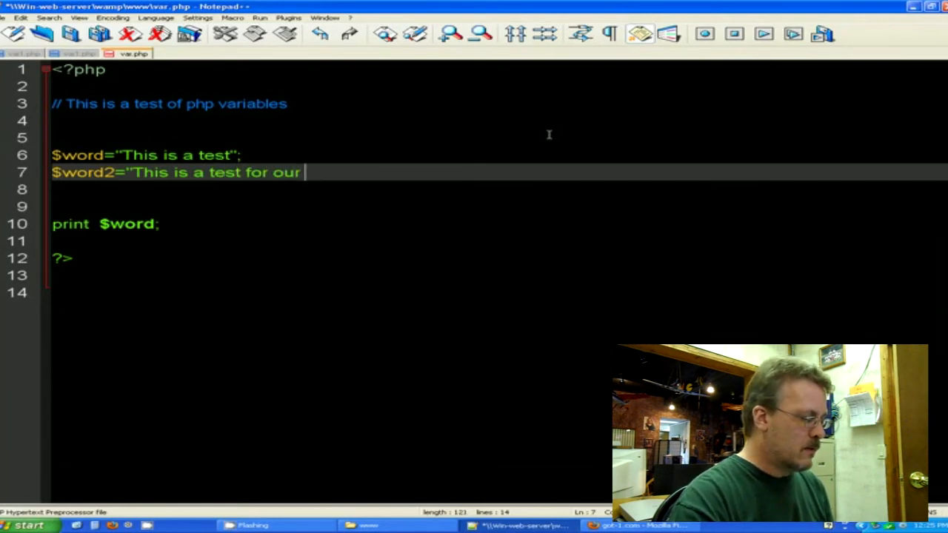
{"action": "type", "text": "second p"}
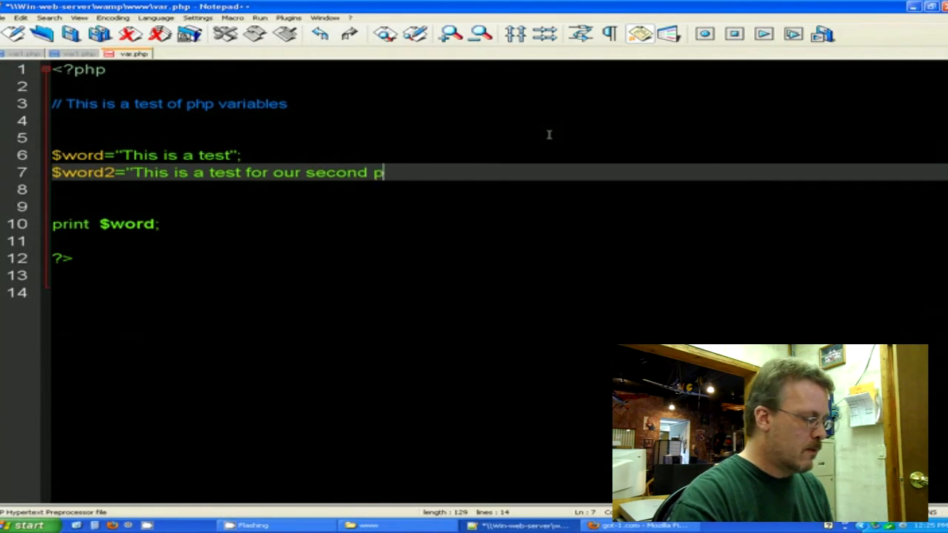
{"action": "type", "text": "art"}
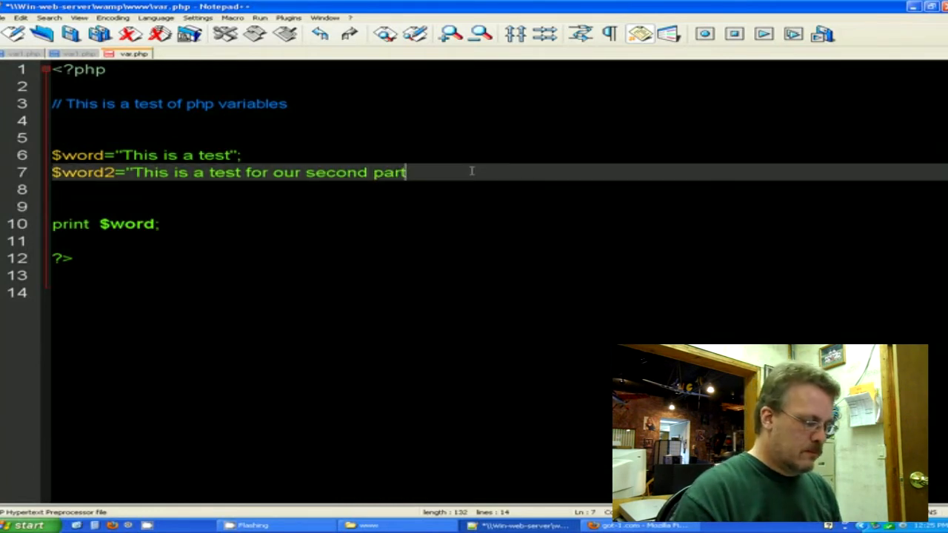
{"action": "type", "text": "\""}
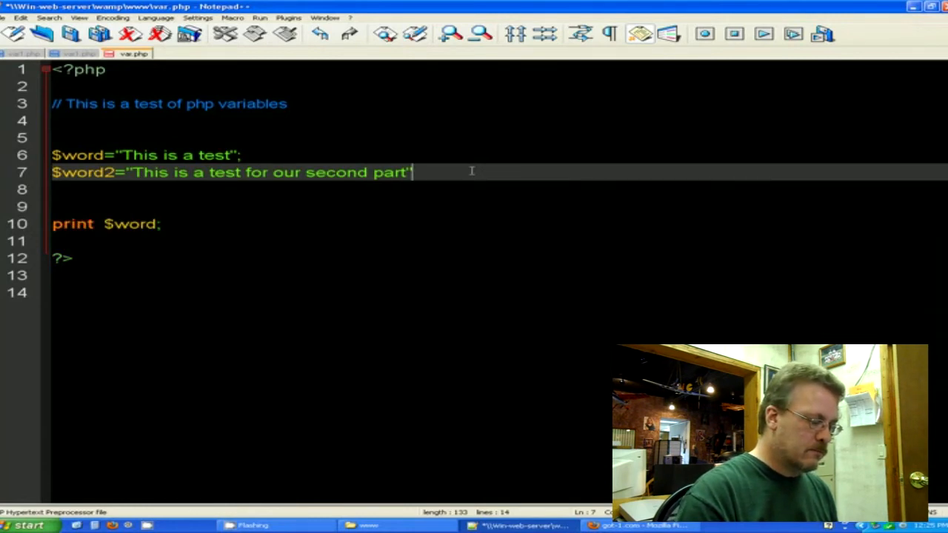
{"action": "type", "text": ";"}
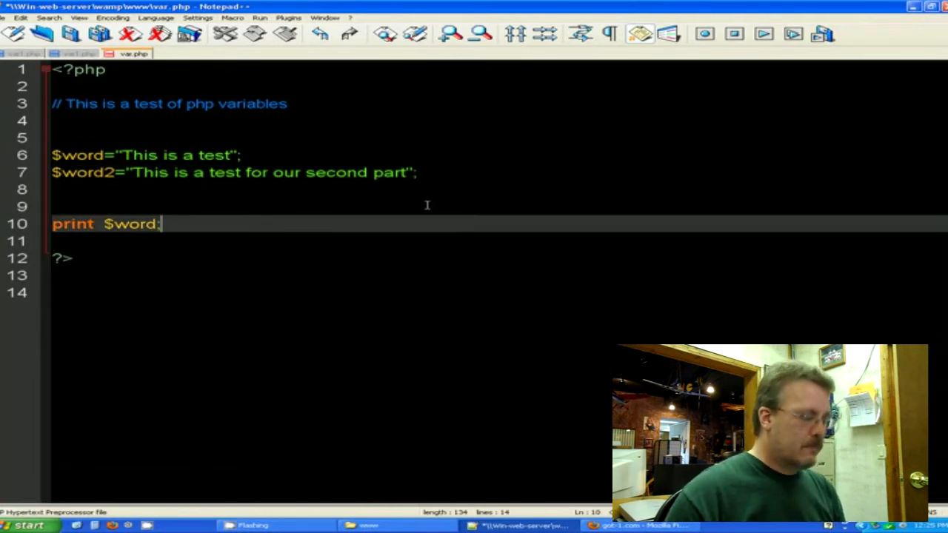
Add print $word2; after the first print statement and save the script
{"action": "type", "text": "print"}
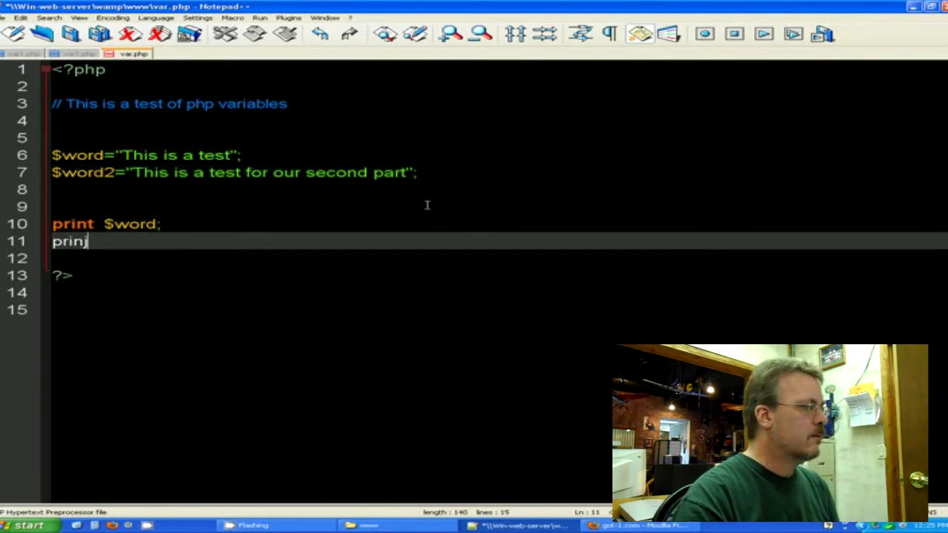
{"action": "type", "text": "t $"}
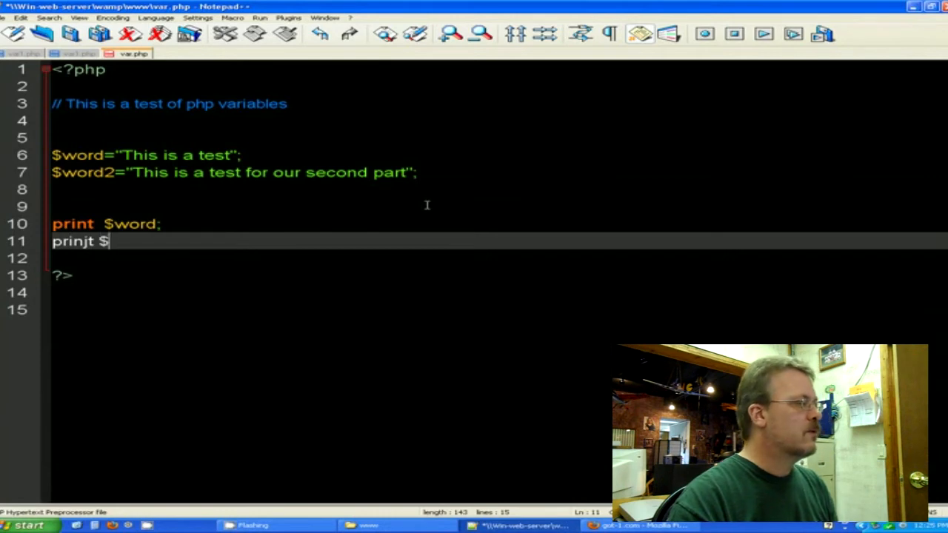
{"action": "type", "text": "wor"}
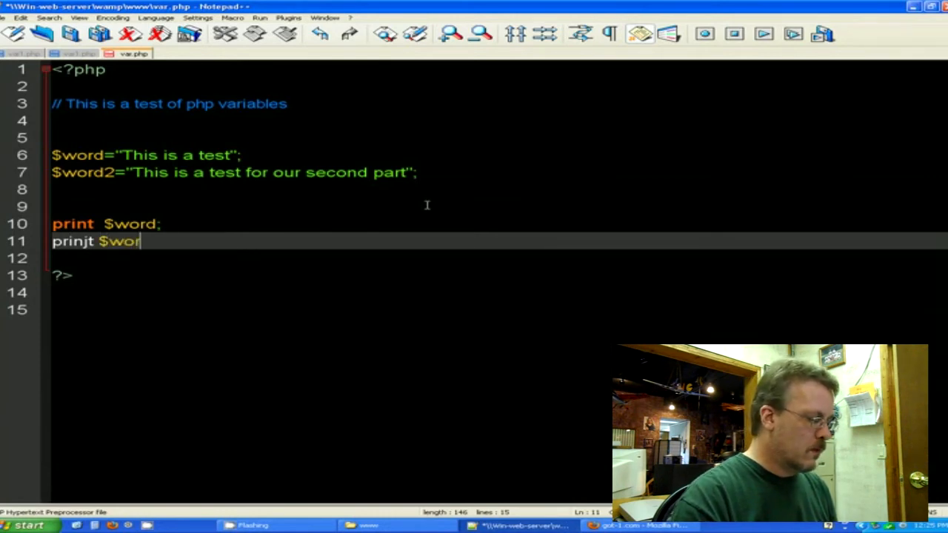
{"action": "type", "text": "d2"}
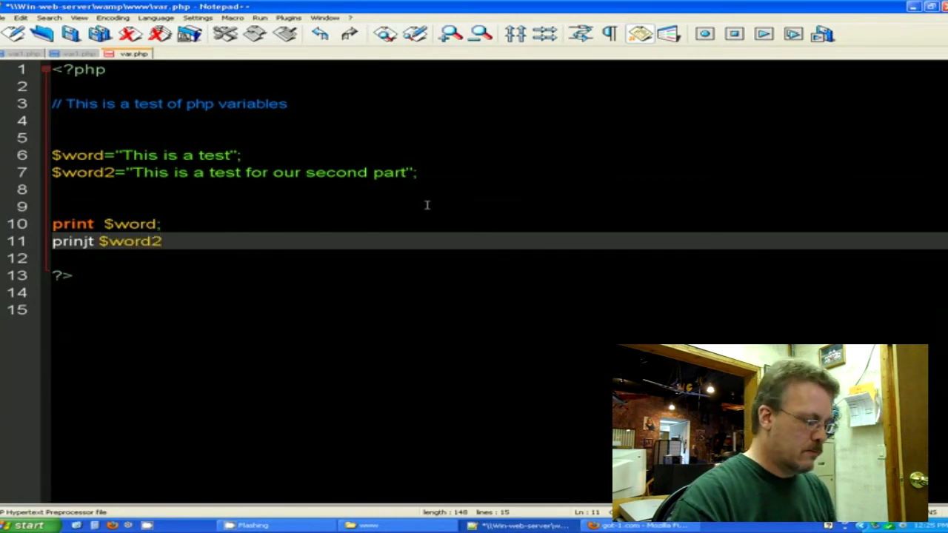
{"action": "type", "text": ";"}
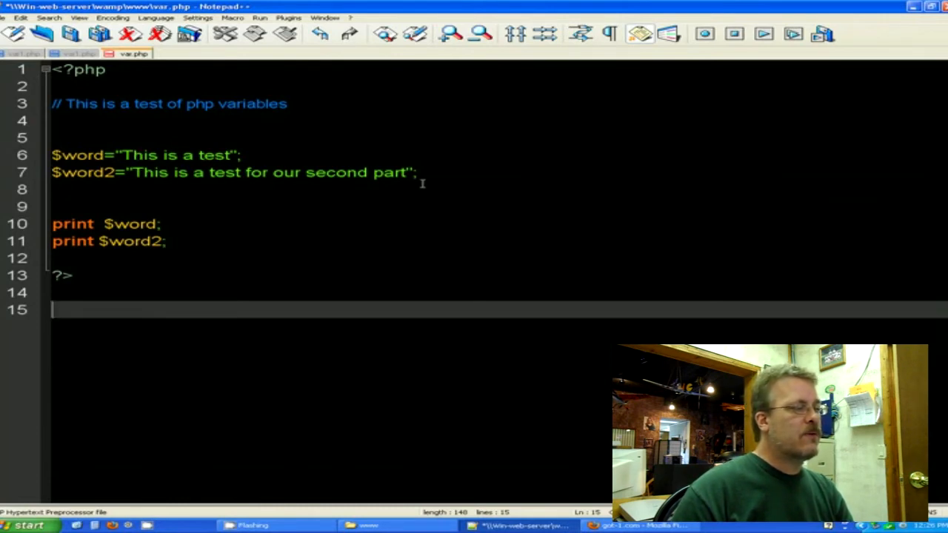
{"action": "left_click", "coordinate": [7, 17]}
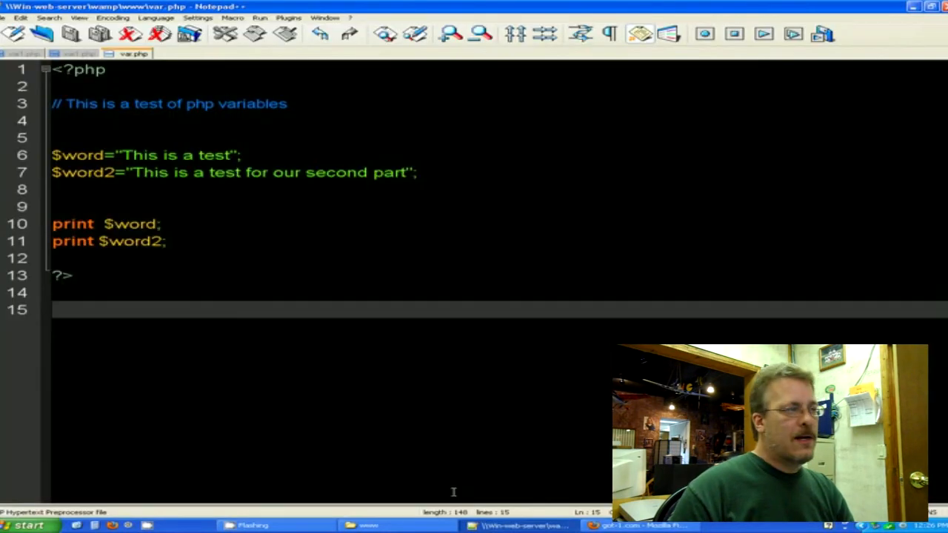
{"action": "left_click", "coordinate": [148, 224]}
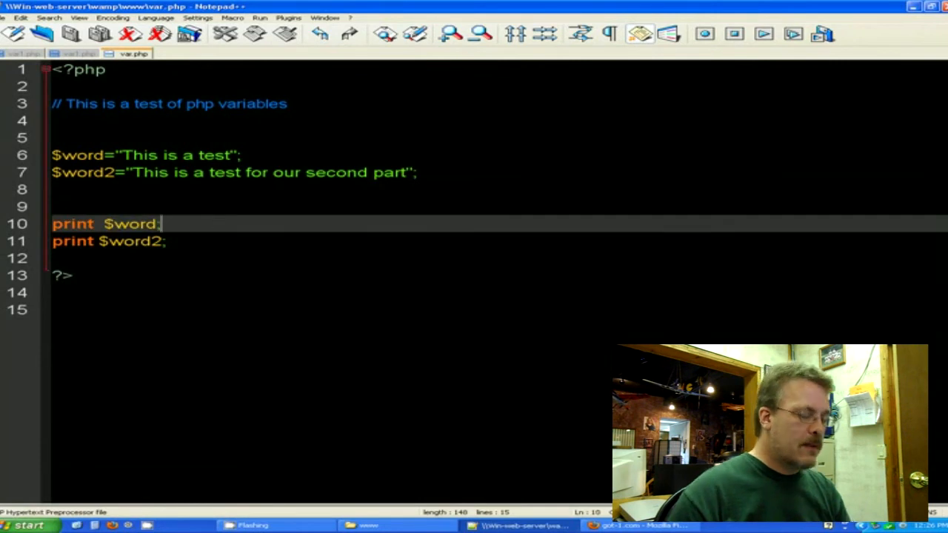
Insert print"<br>"; between the two print statements
{"action": "type", "text": "prin"}
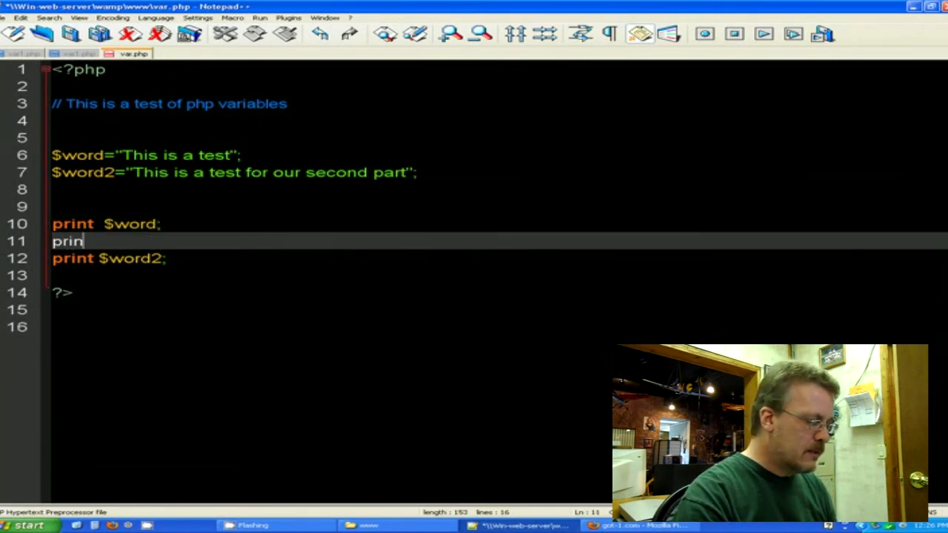
{"action": "type", "text": "t\""}
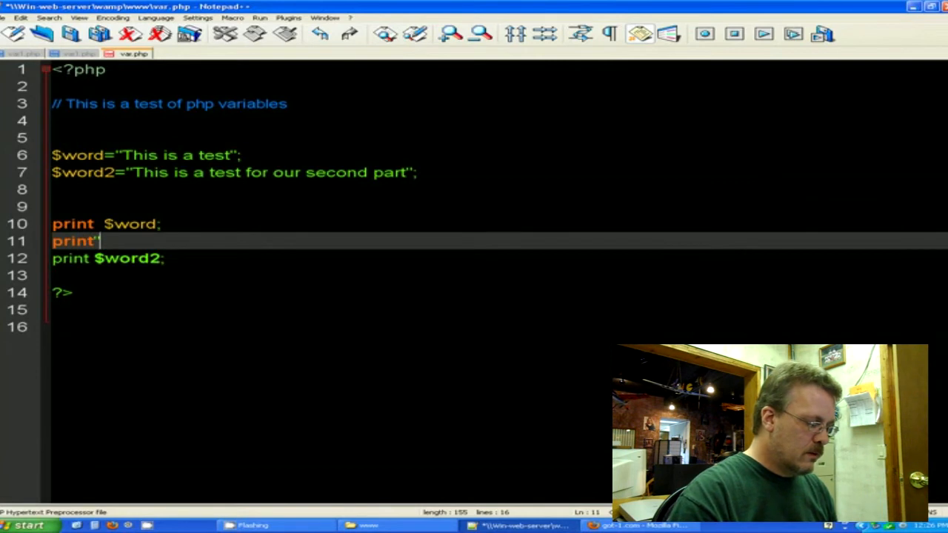
{"action": "type", "text": "<br"}
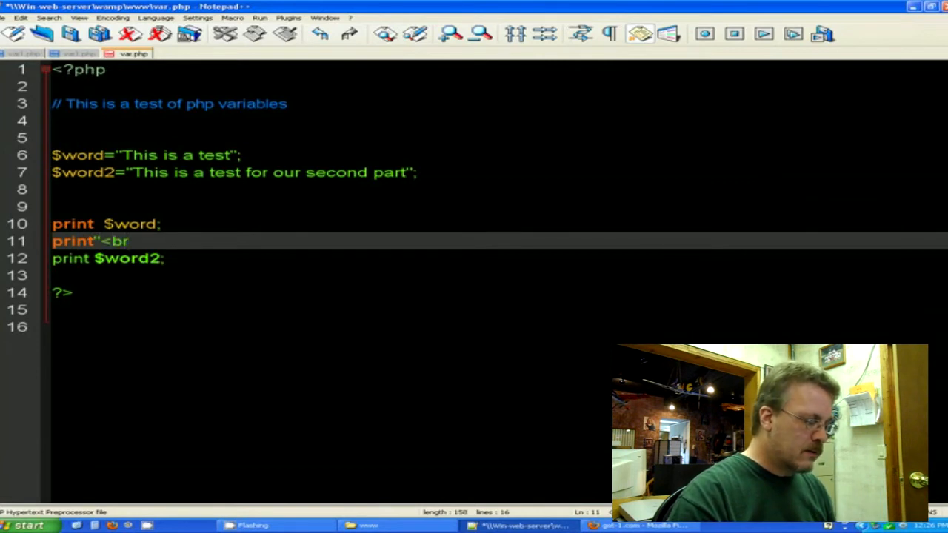
{"action": "type", "text": ">"}
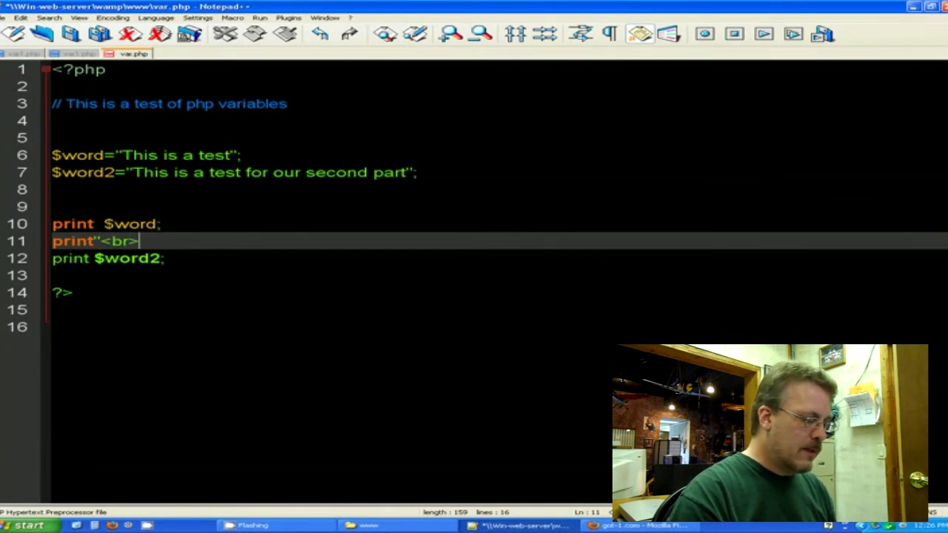
{"action": "type", "text": "\";"}
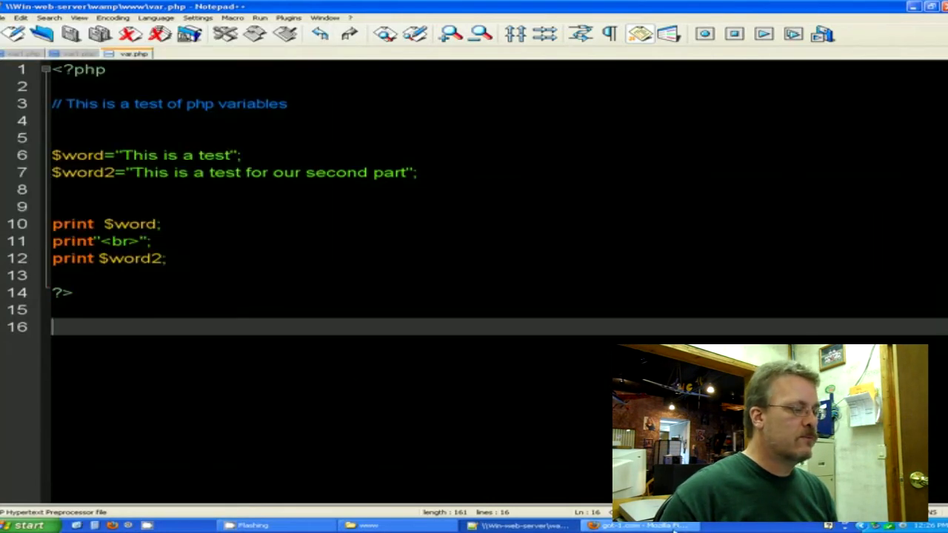
View both sentences on separate lines in Firefox, then return to Notepad++
{"action": "left_click", "coordinate": [629, 526]}
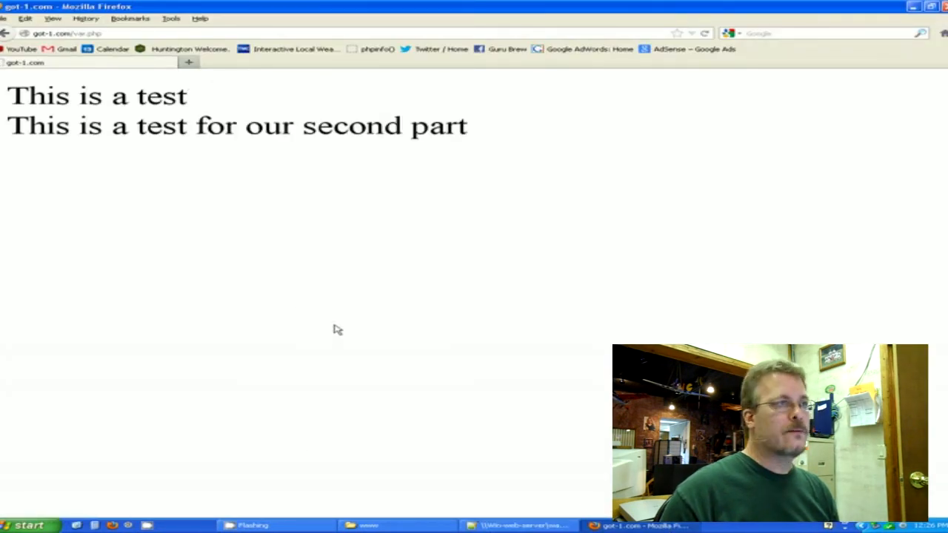
{"action": "left_click", "coordinate": [518, 525]}
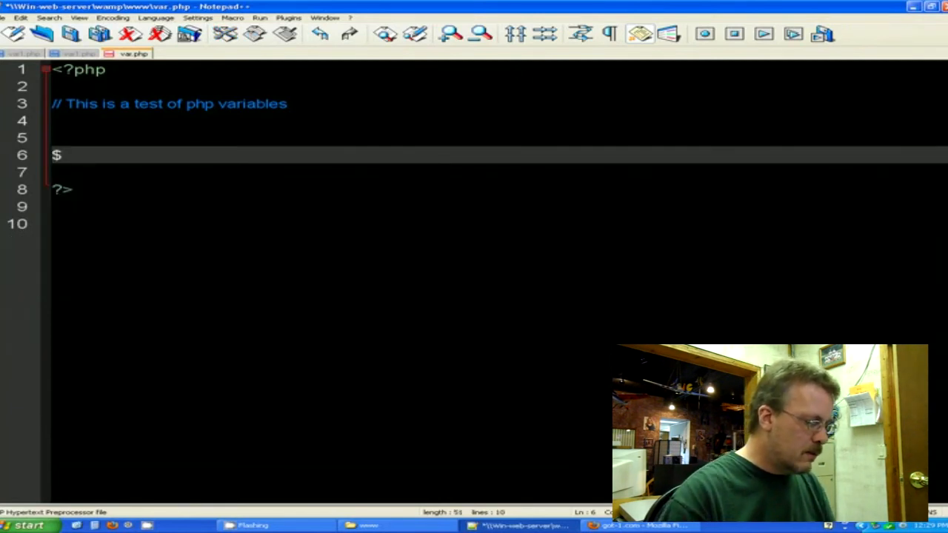
Write the assignment $number=100; and start a new line below it
{"action": "type", "text": "number"}
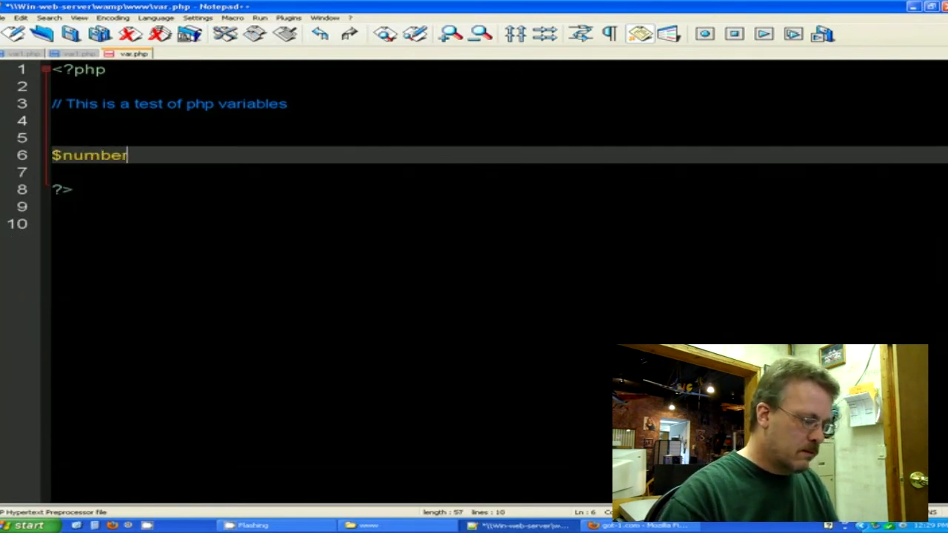
{"action": "type", "text": "="}
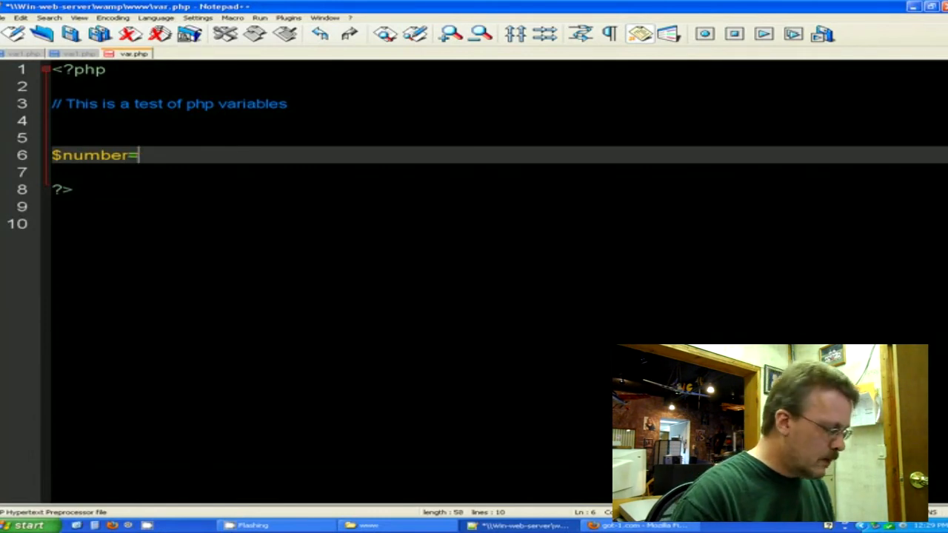
{"action": "type", "text": "100"}
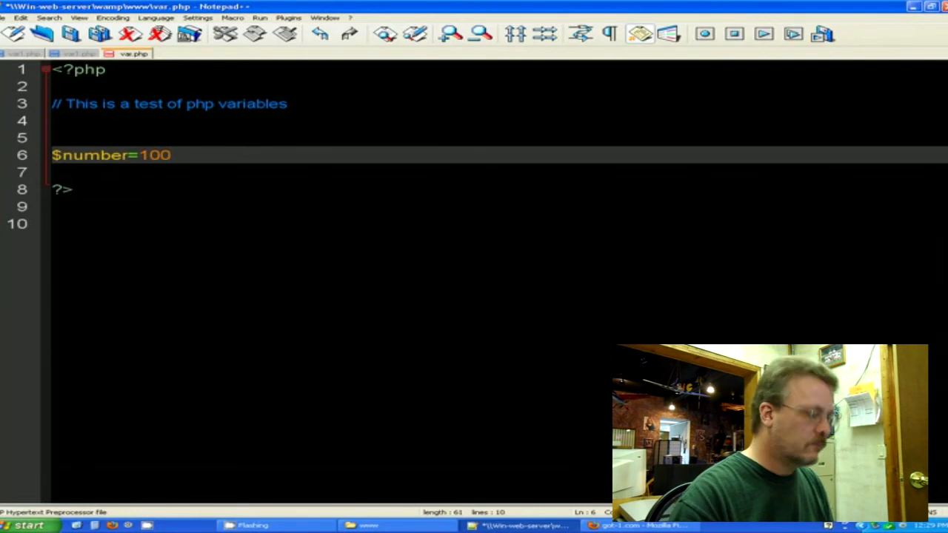
{"action": "type", "text": ";"}
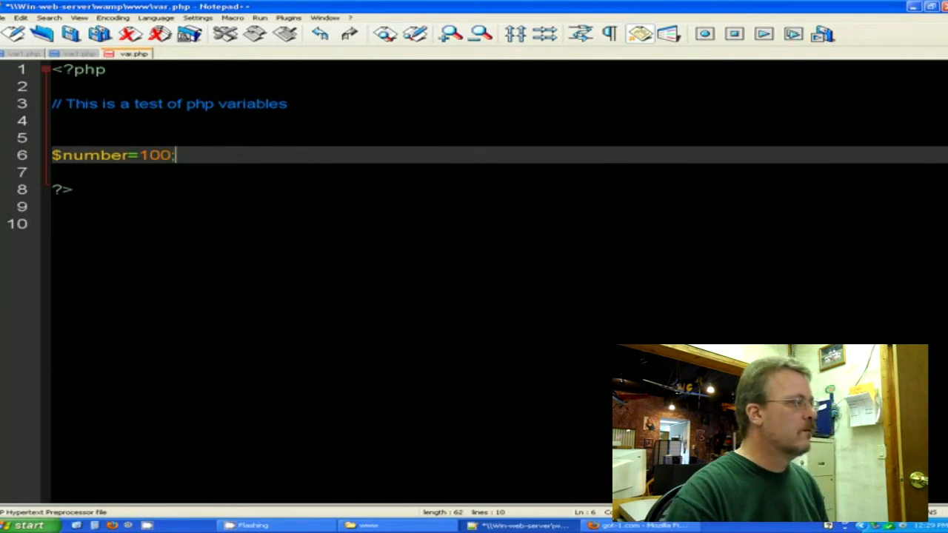
{"action": "key", "text": "enter"}
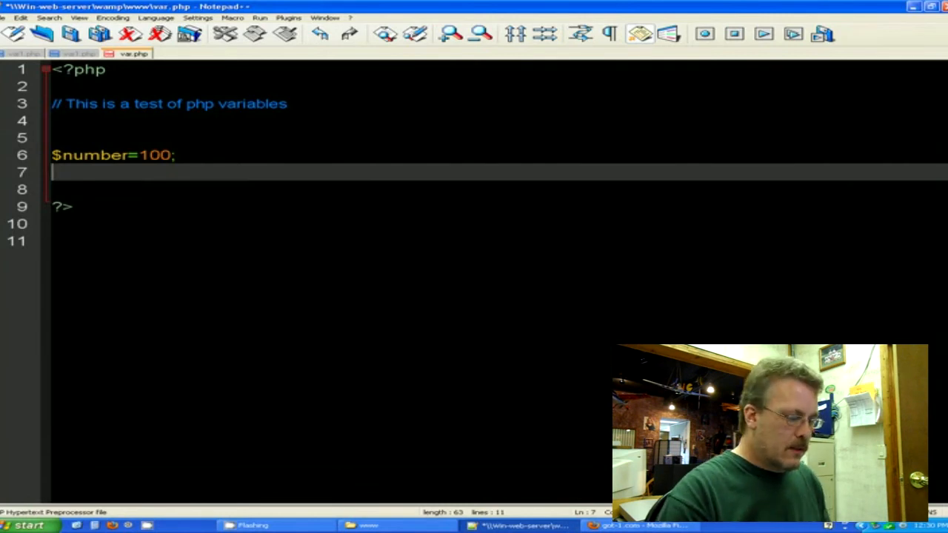
Add print $number; then replace the word print with echo
{"action": "type", "text": "print"}
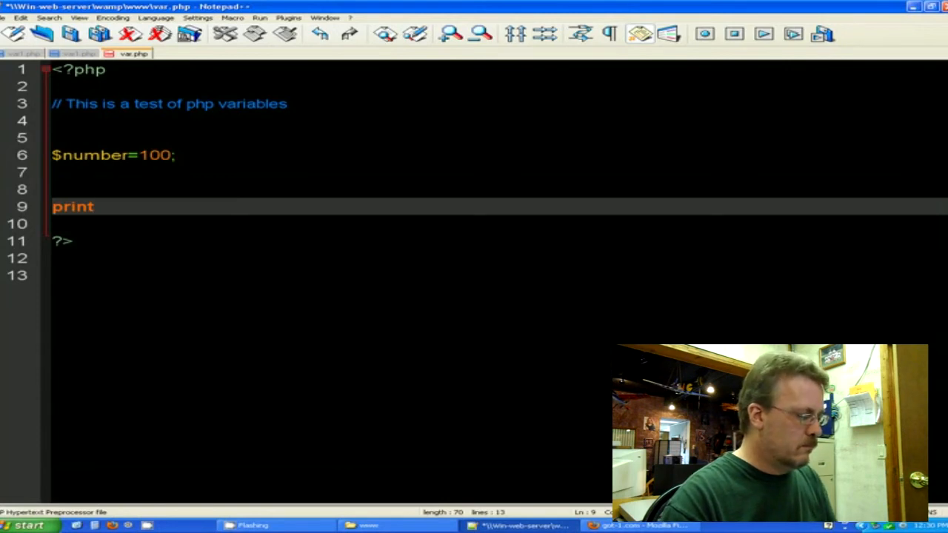
{"action": "type", "text": "$number"}
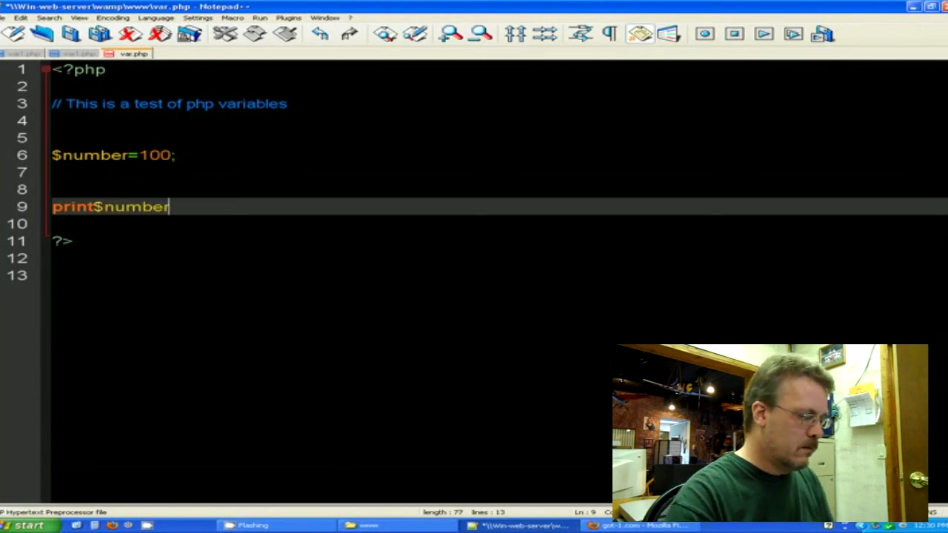
{"action": "type", "text": ";"}
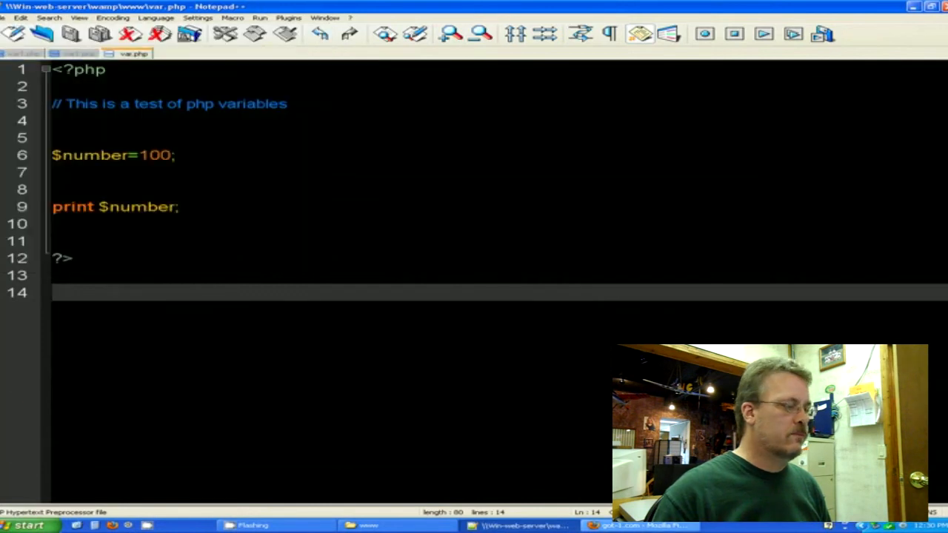
{"action": "right_click", "coordinate": [559, 355]}
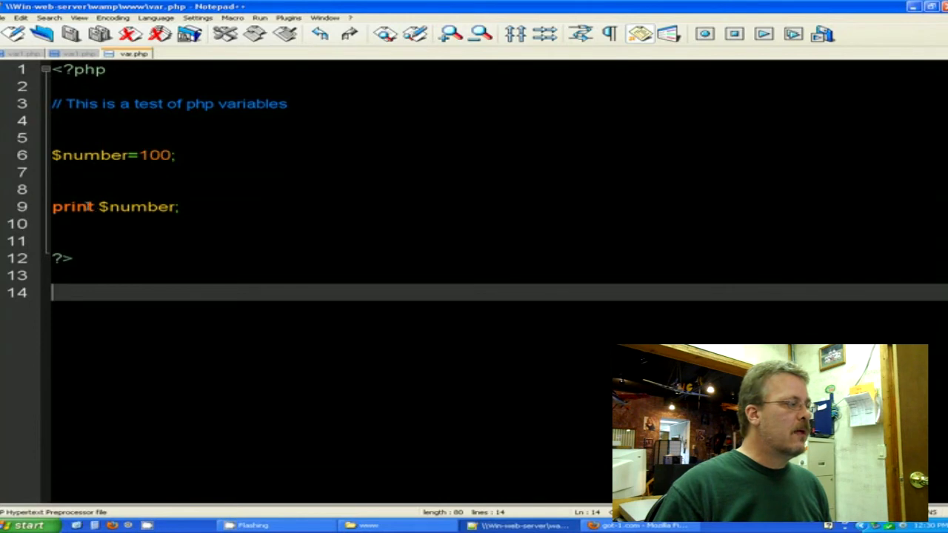
{"action": "left_click", "coordinate": [111, 206]}
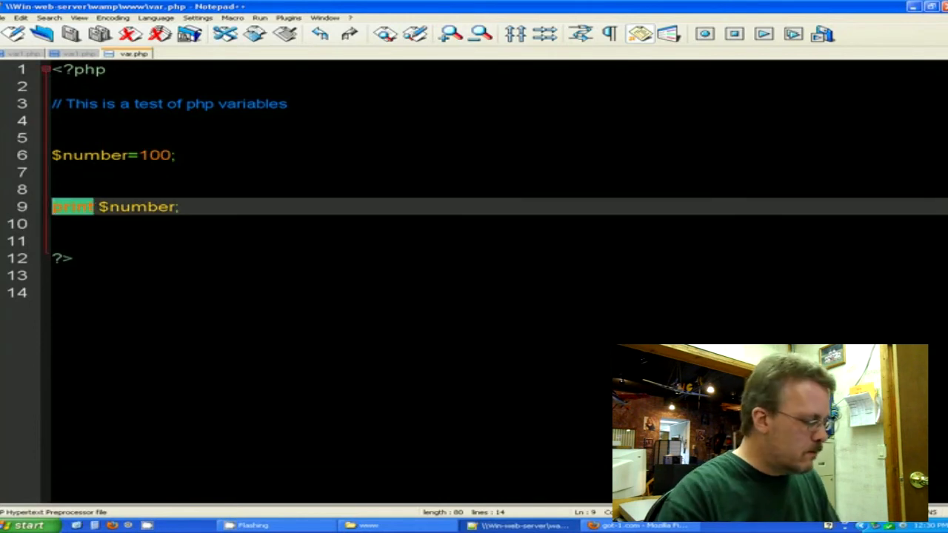
{"action": "type", "text": "echo"}
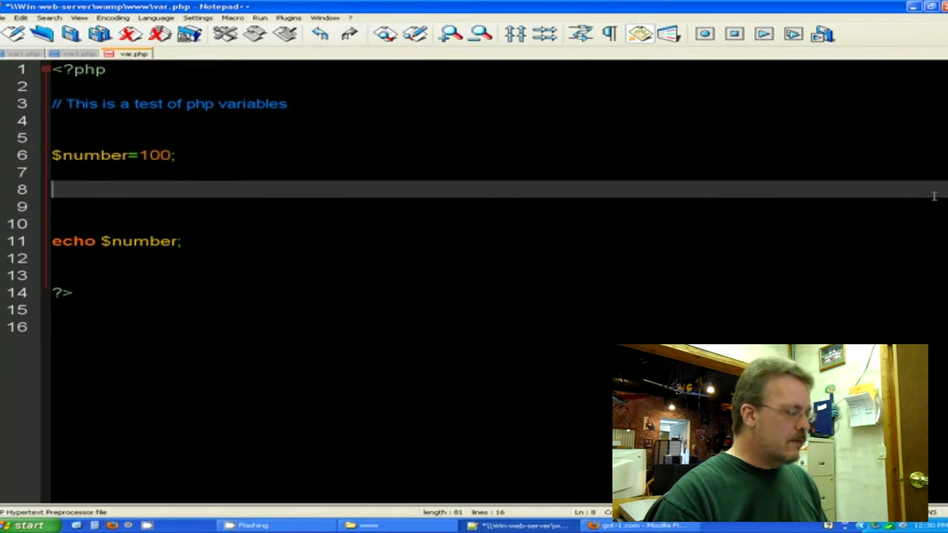
Write the line $number=$number+5; before the echo statement
{"action": "type", "text": "$"}
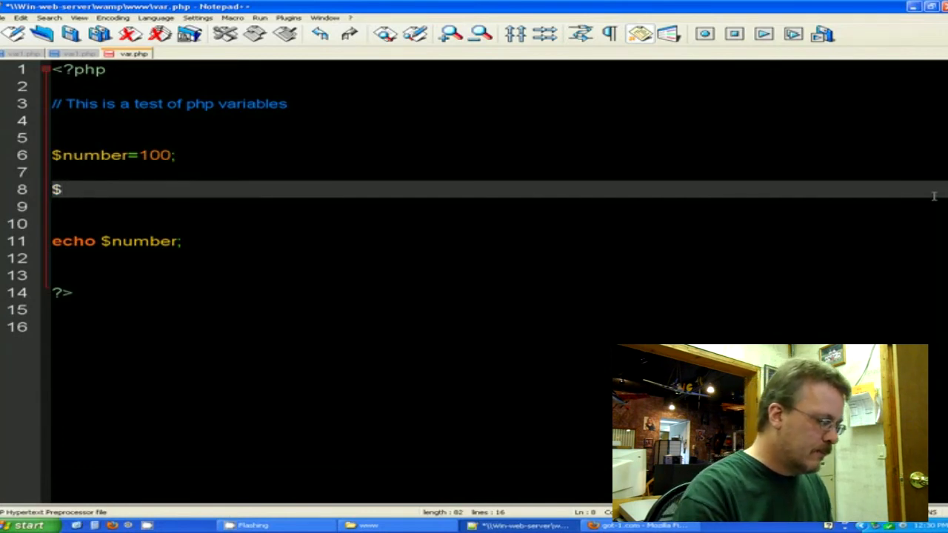
{"action": "type", "text": "number"}
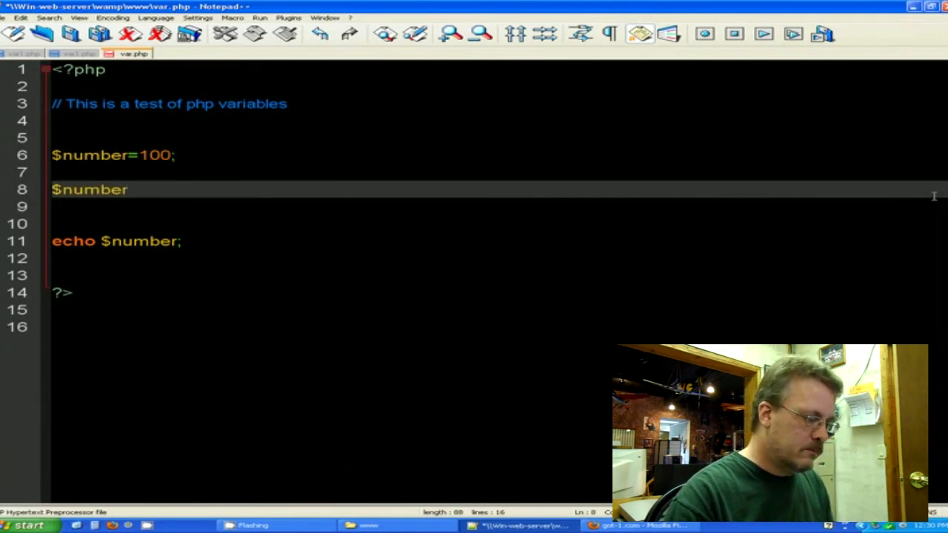
{"action": "type", "text": "="}
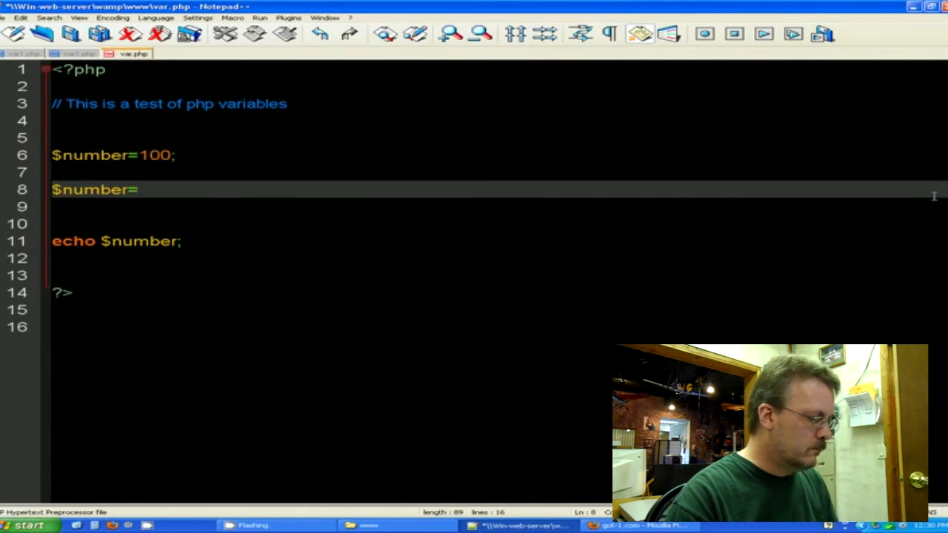
{"action": "type", "text": "$numbe"}
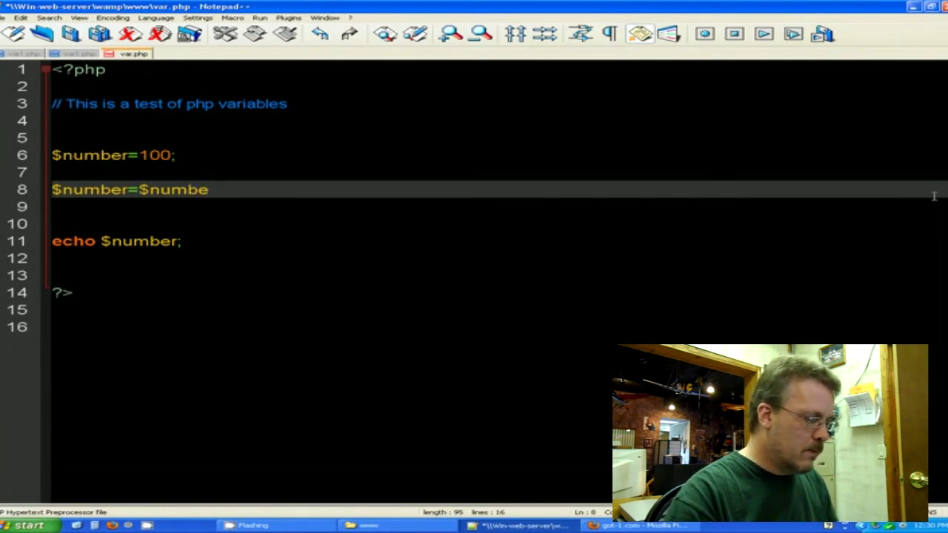
{"action": "type", "text": "r"}
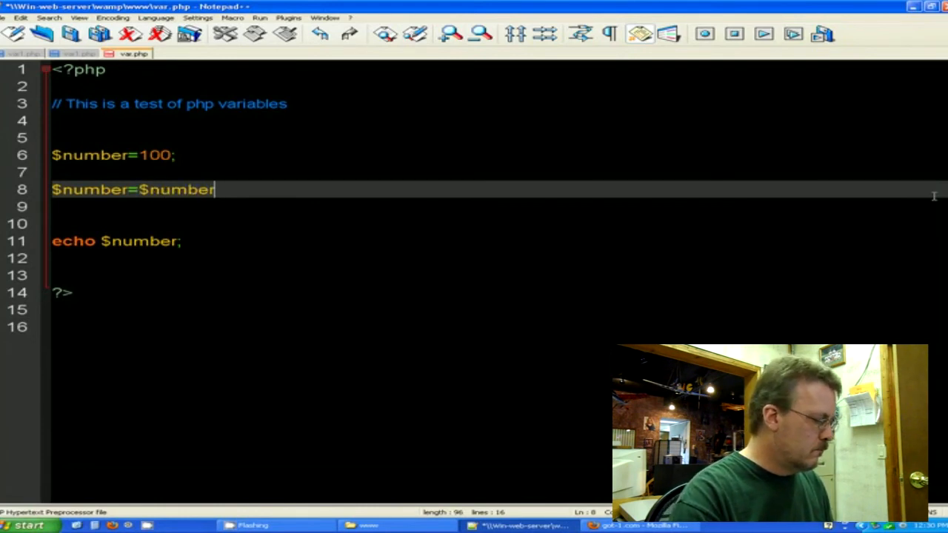
{"action": "type", "text": "+5"}
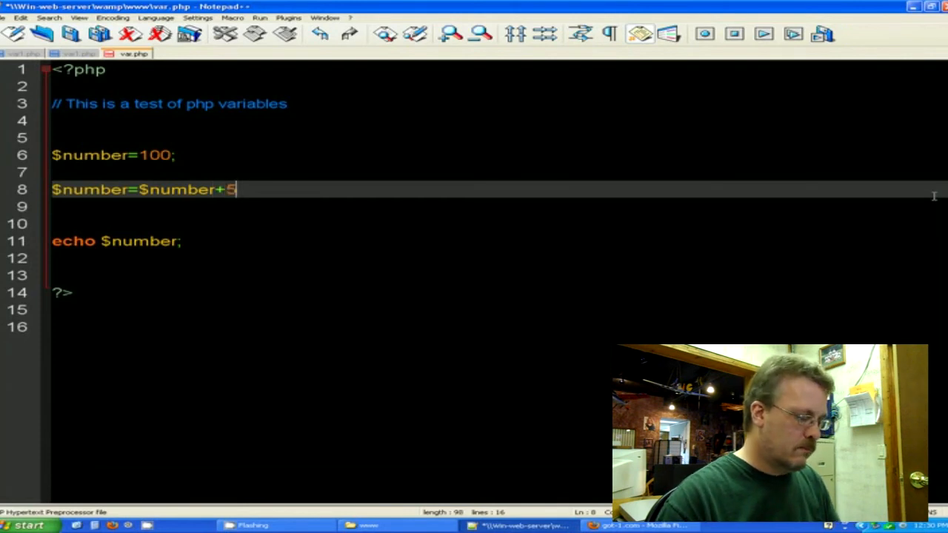
{"action": "type", "text": ";"}
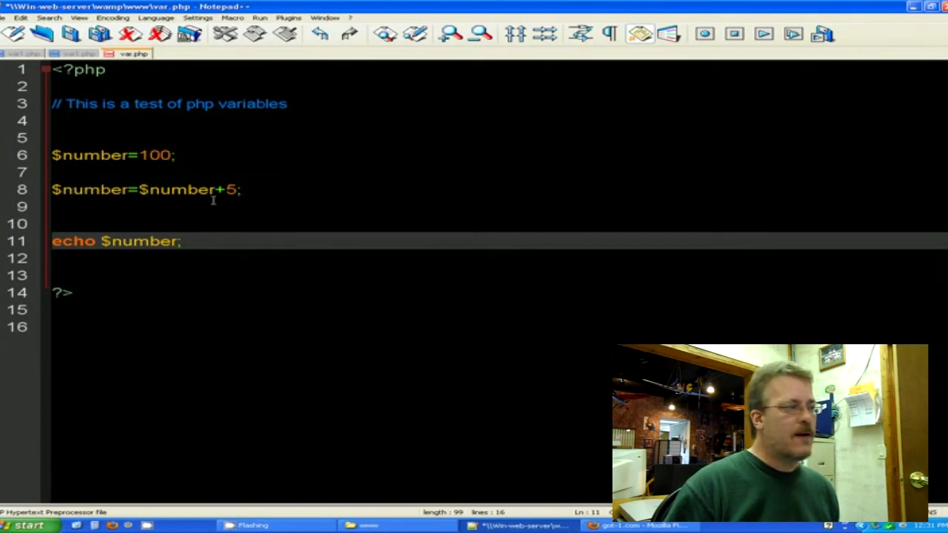
{"action": "mouse_move", "coordinate": [129, 166]}
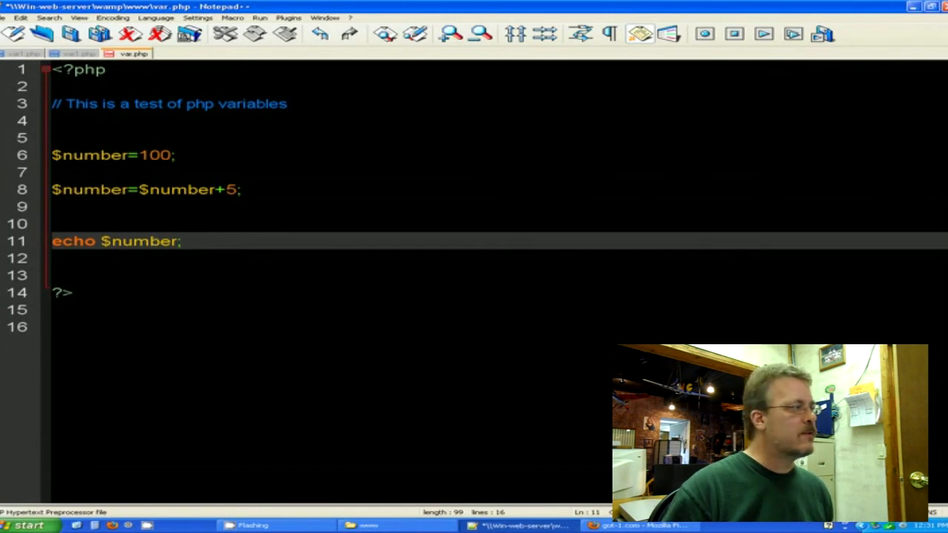
Save var.php through the File menu
{"action": "left_click", "coordinate": [20, 17]}
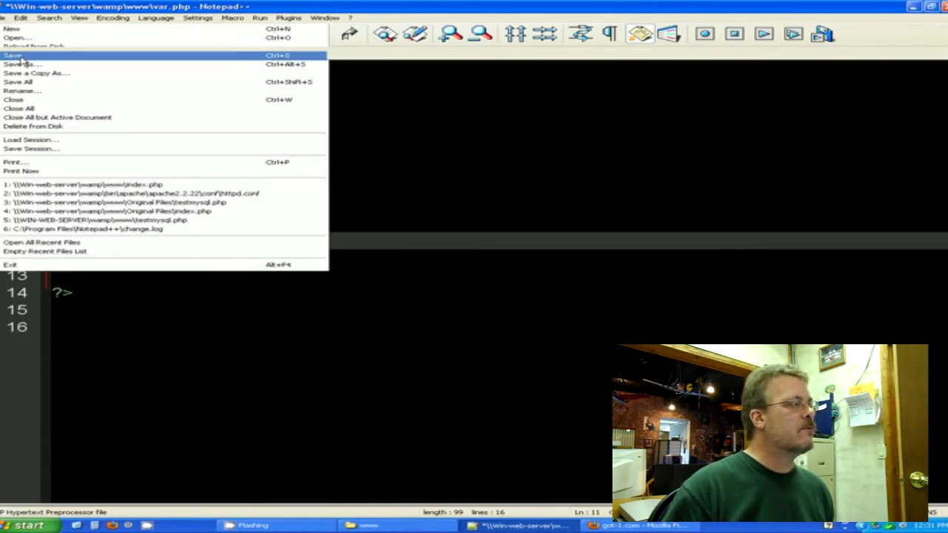
{"action": "left_click", "coordinate": [629, 525]}
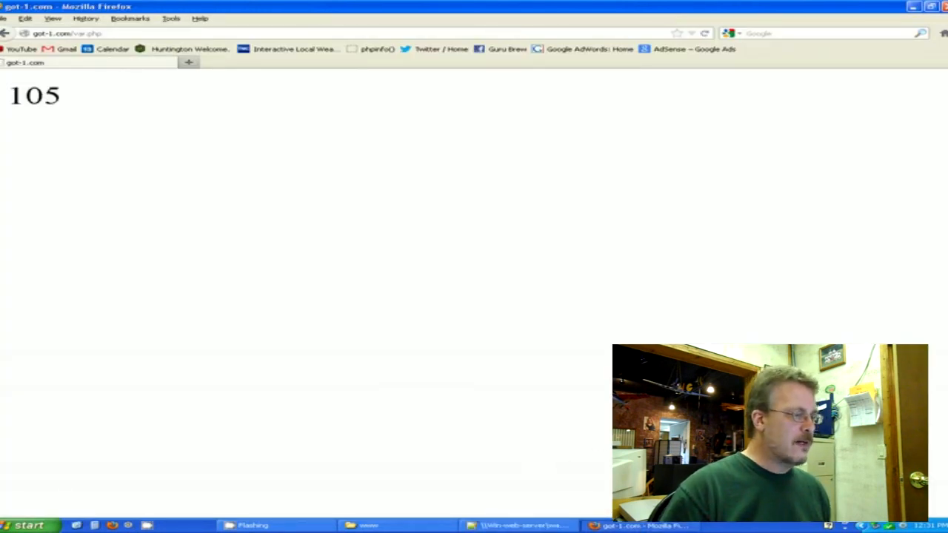
Return to Notepad++ after Firefox showed 105 for var.php
{"action": "left_click", "coordinate": [519, 525]}
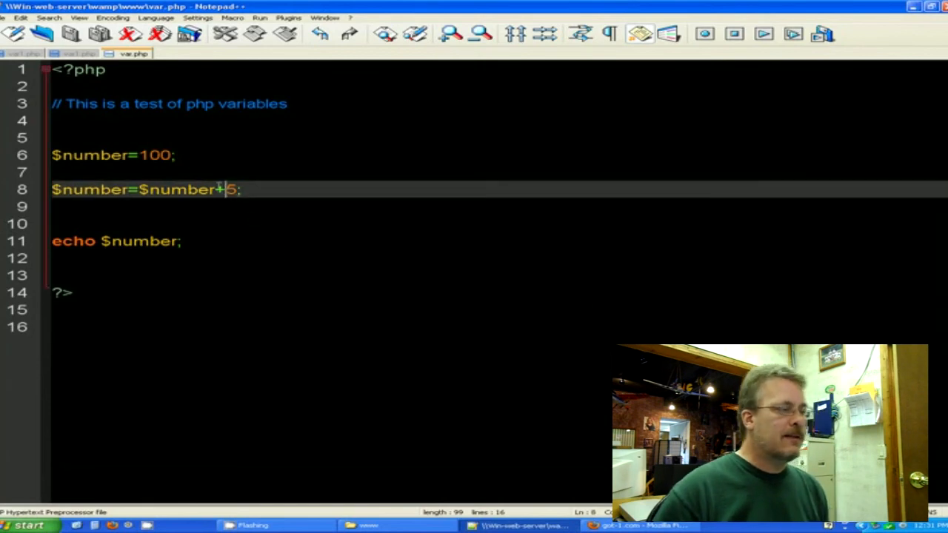
Change the + operator to / so $number is divided by 5, and save
{"action": "key", "text": "Backspace"}
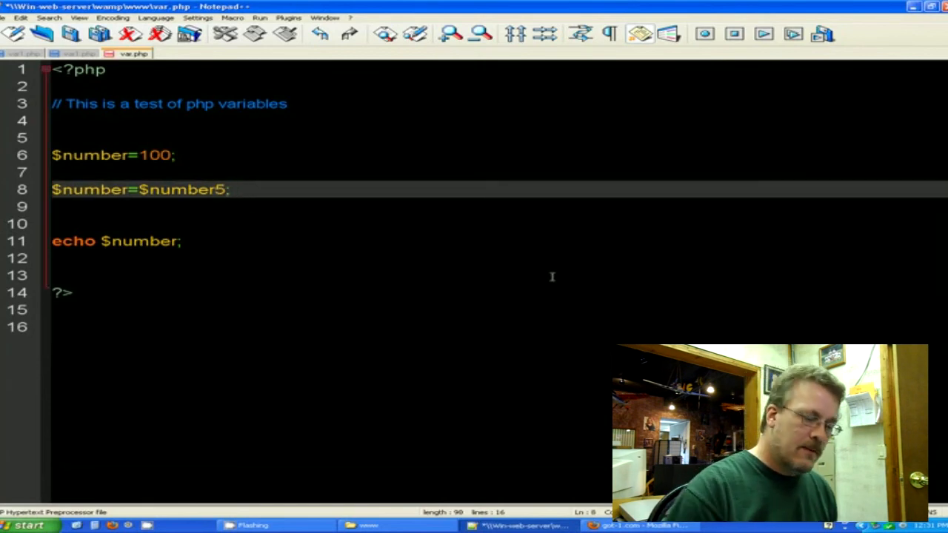
{"action": "type", "text": "/"}
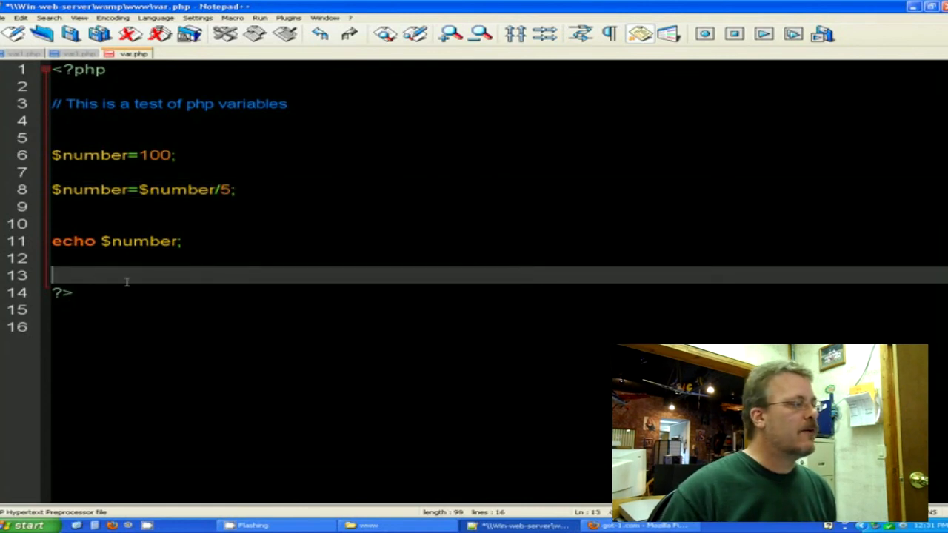
{"action": "left_click", "coordinate": [19, 17]}
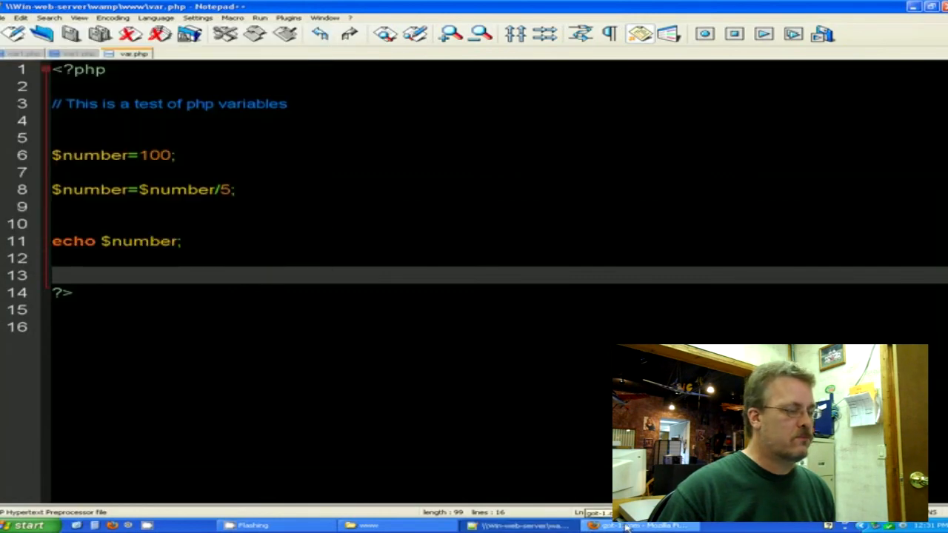
Check in Firefox that var.php now outputs 20, then return to Notepad++
{"action": "left_click", "coordinate": [641, 525]}
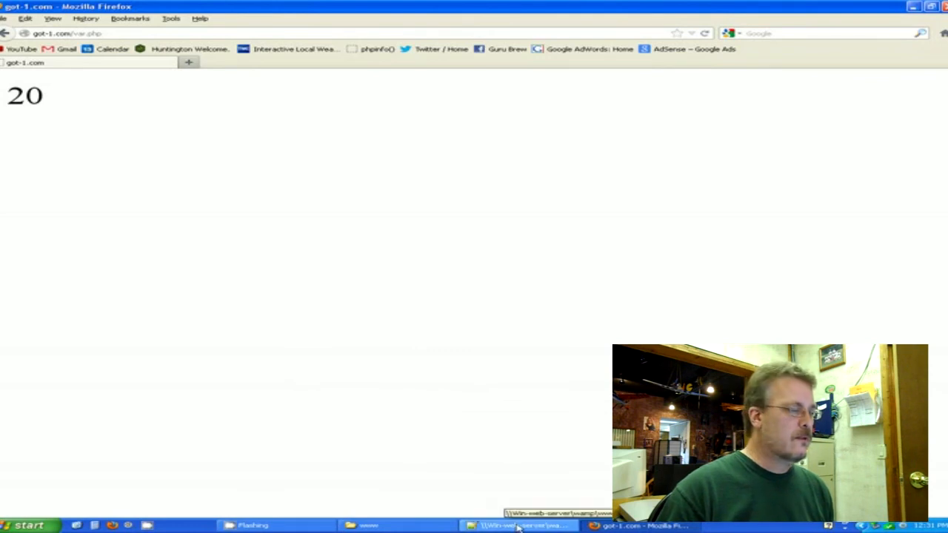
{"action": "left_click", "coordinate": [518, 525]}
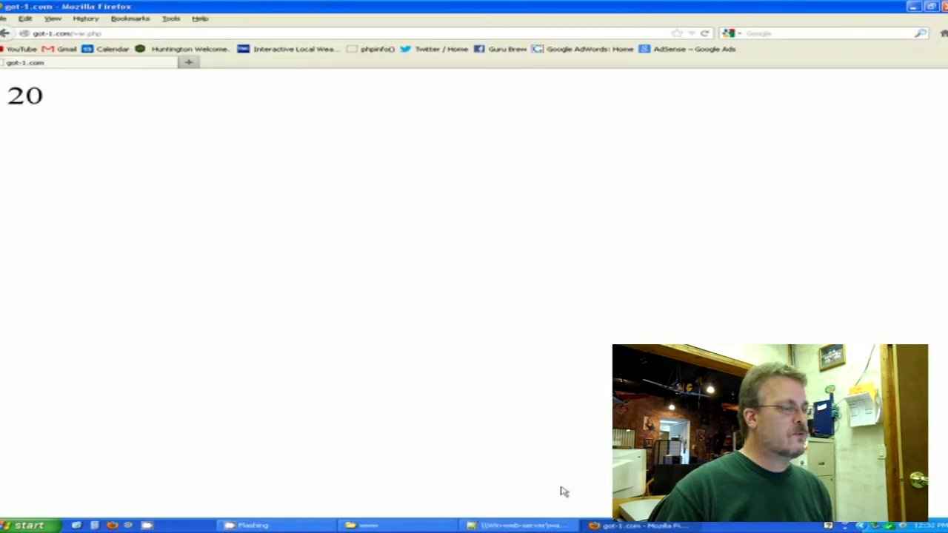
{"action": "left_click", "coordinate": [518, 525]}
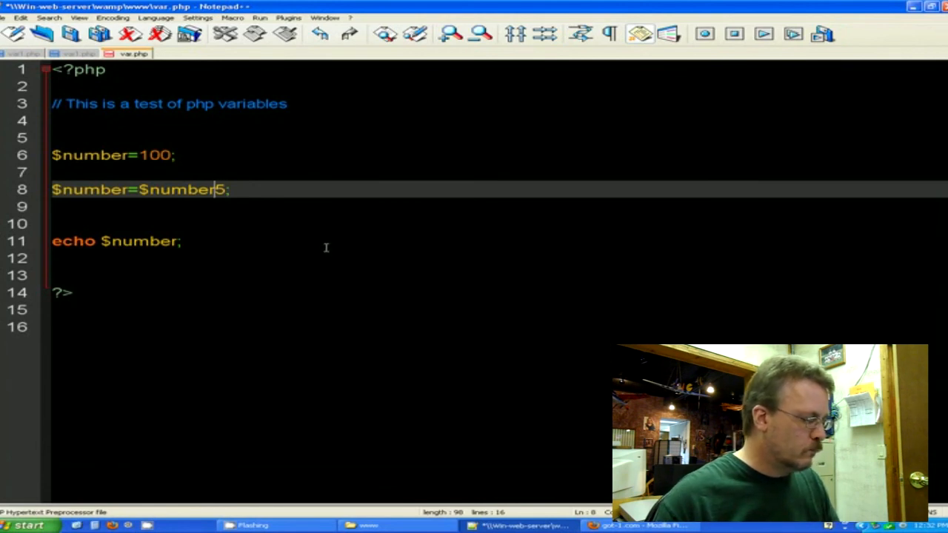
Make the calculation $number*5, confirm Firefox shows 500, and return to the editor
{"action": "type", "text": "*"}
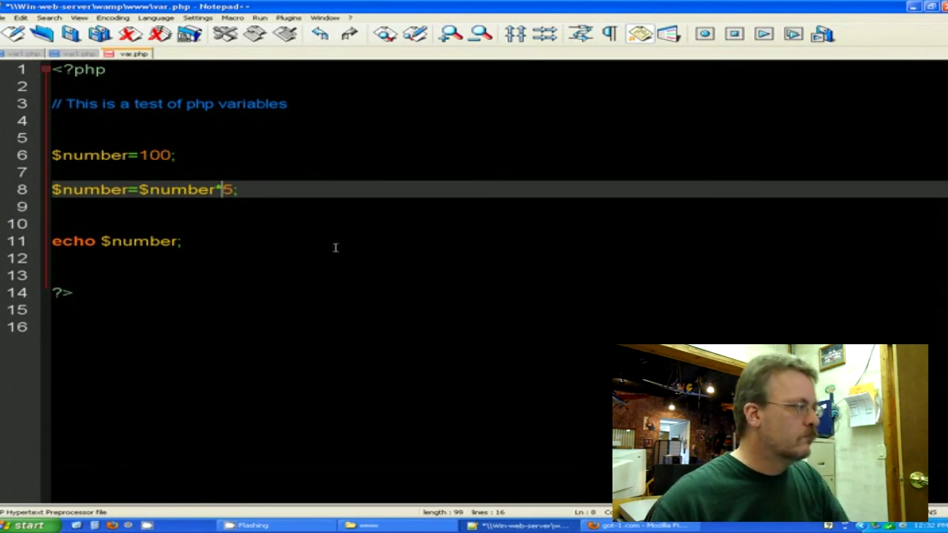
{"action": "left_click", "coordinate": [72, 291]}
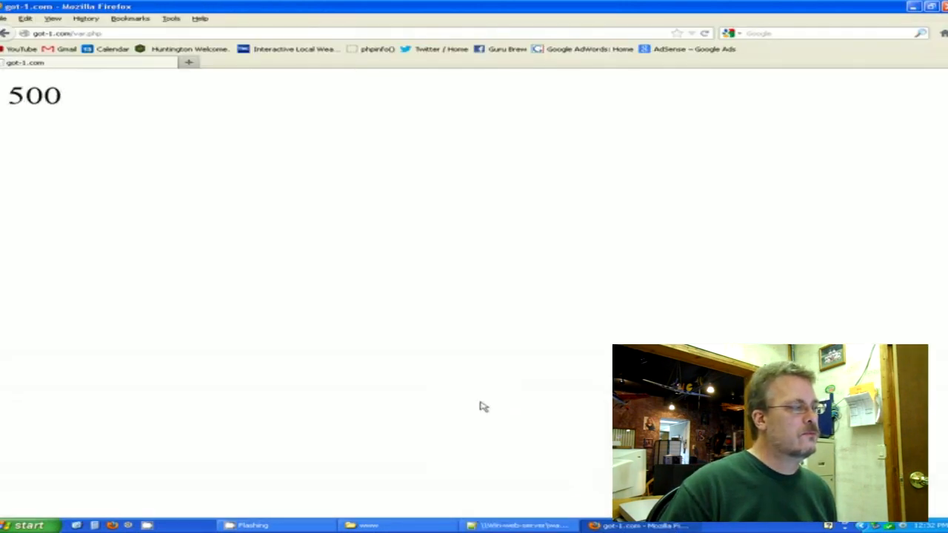
{"action": "left_click", "coordinate": [518, 525]}
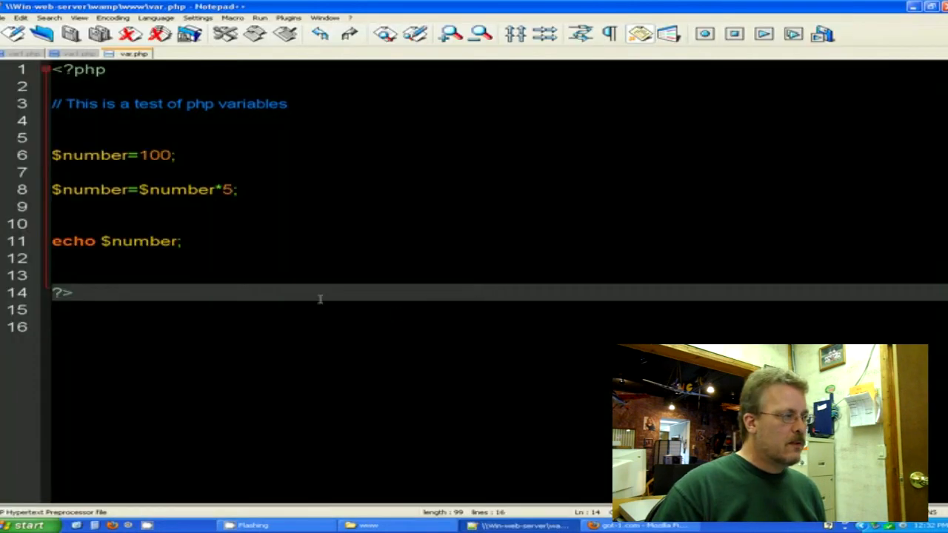